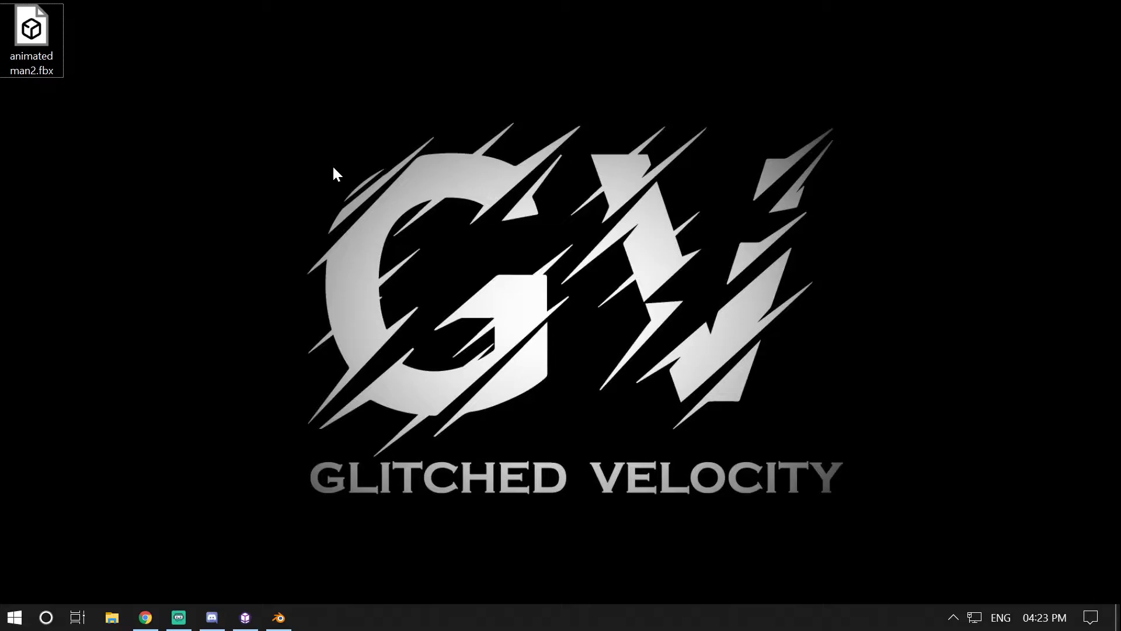
mouse_move(346, 624)
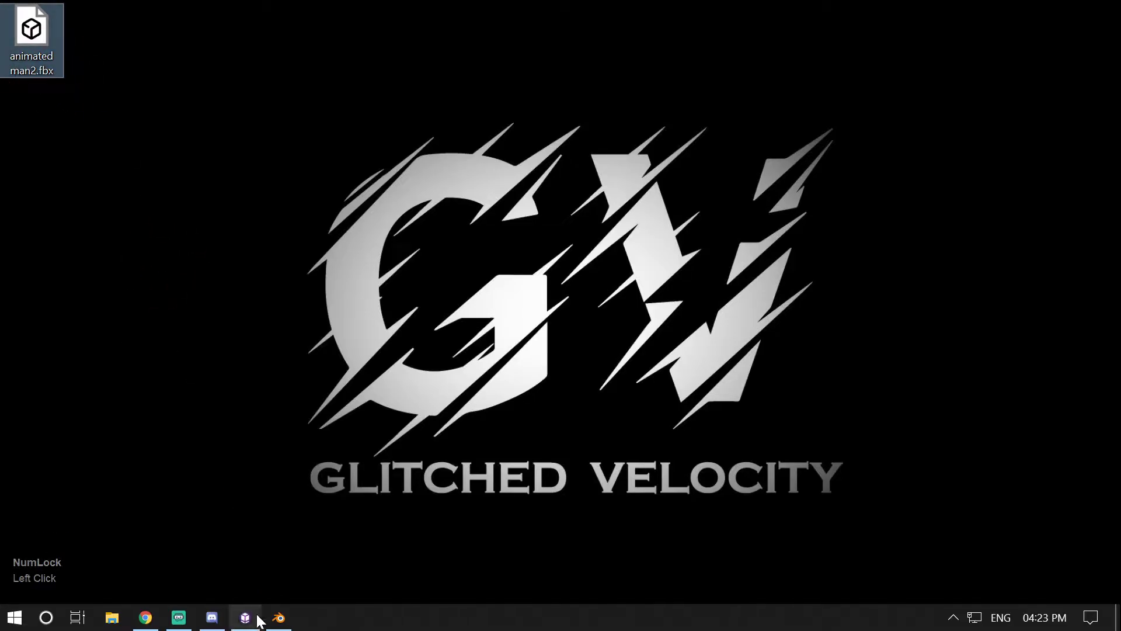
Step: Import animated man2.fbx from the Desktop into CopperCube as Animated Mesh1
click(245, 616)
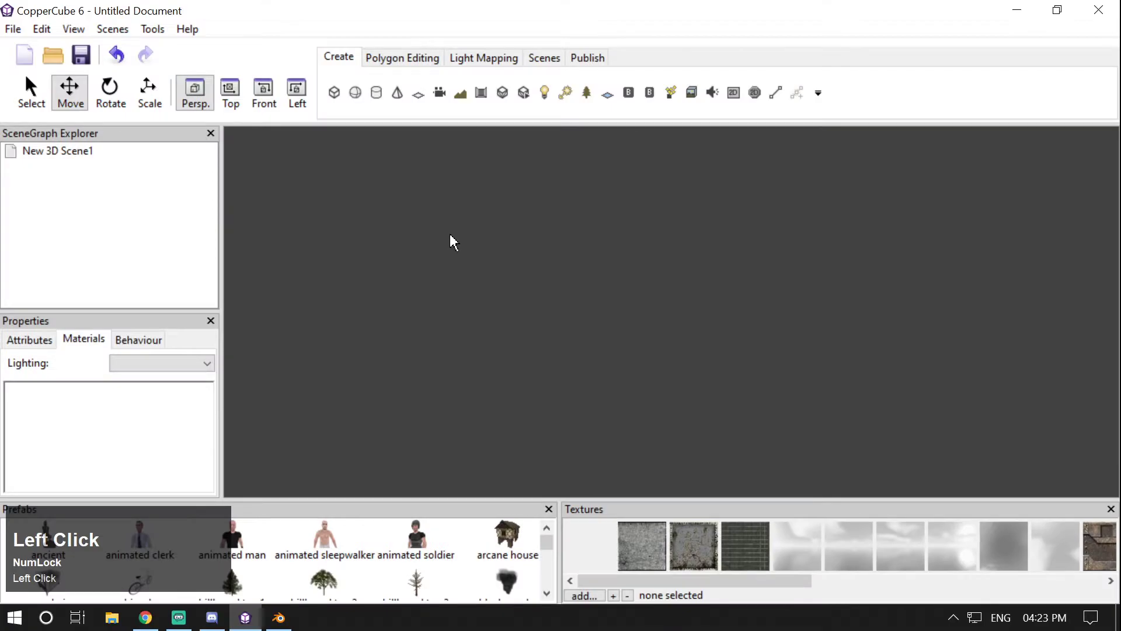
click(523, 93)
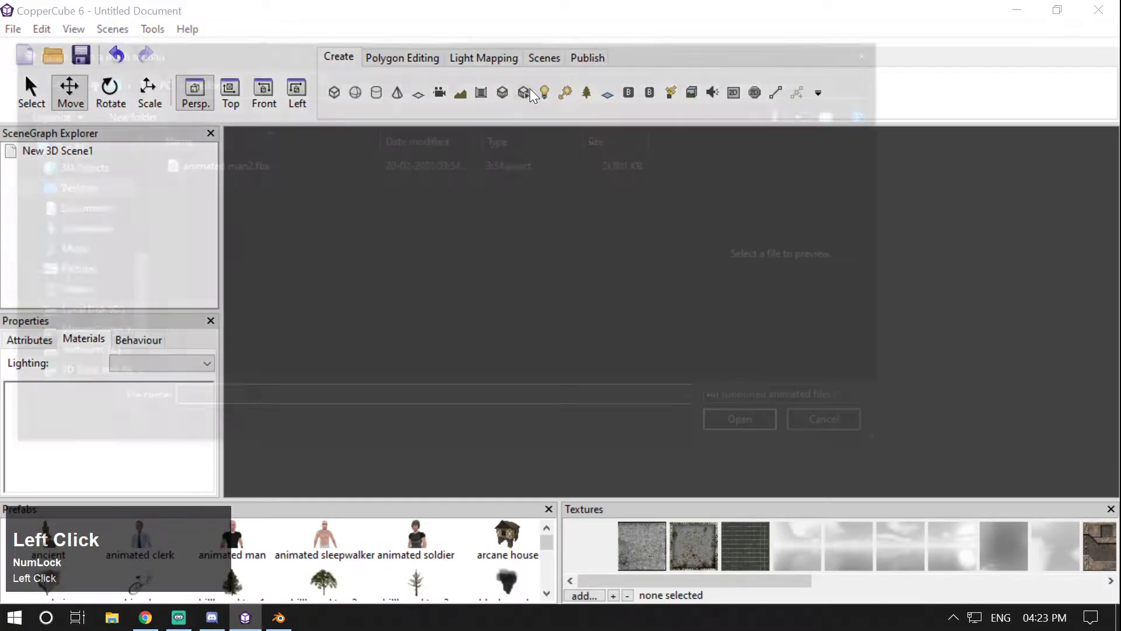
click(522, 92)
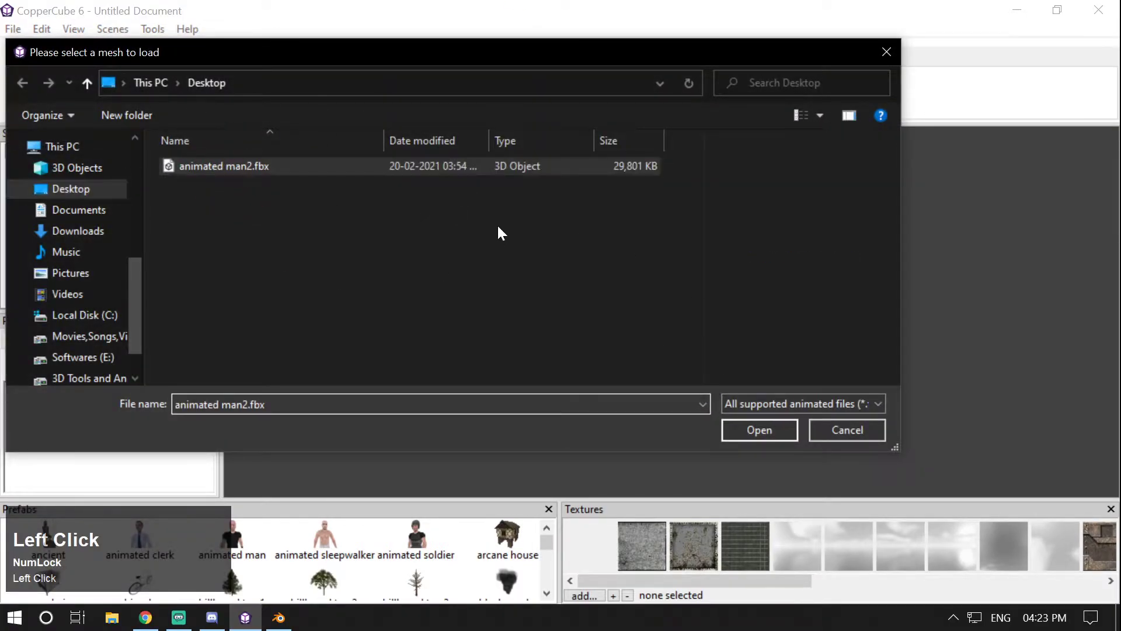
click(847, 430)
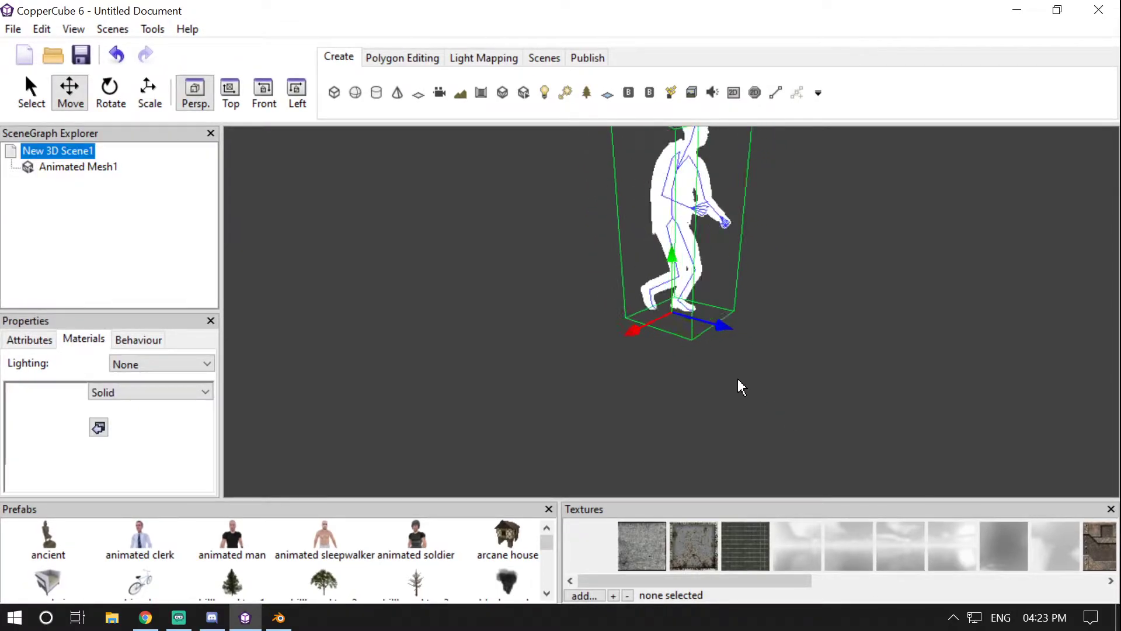
scroll(down, 3)
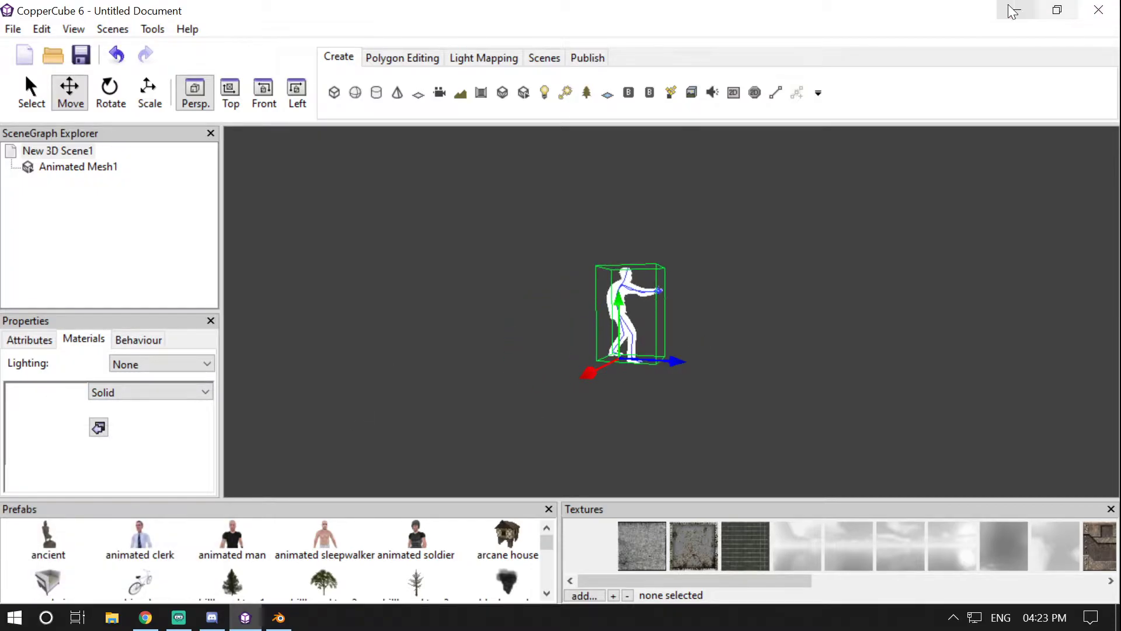
Step: Browse the animated man2.fbm texture folder and select fedora_texture.png
click(111, 616)
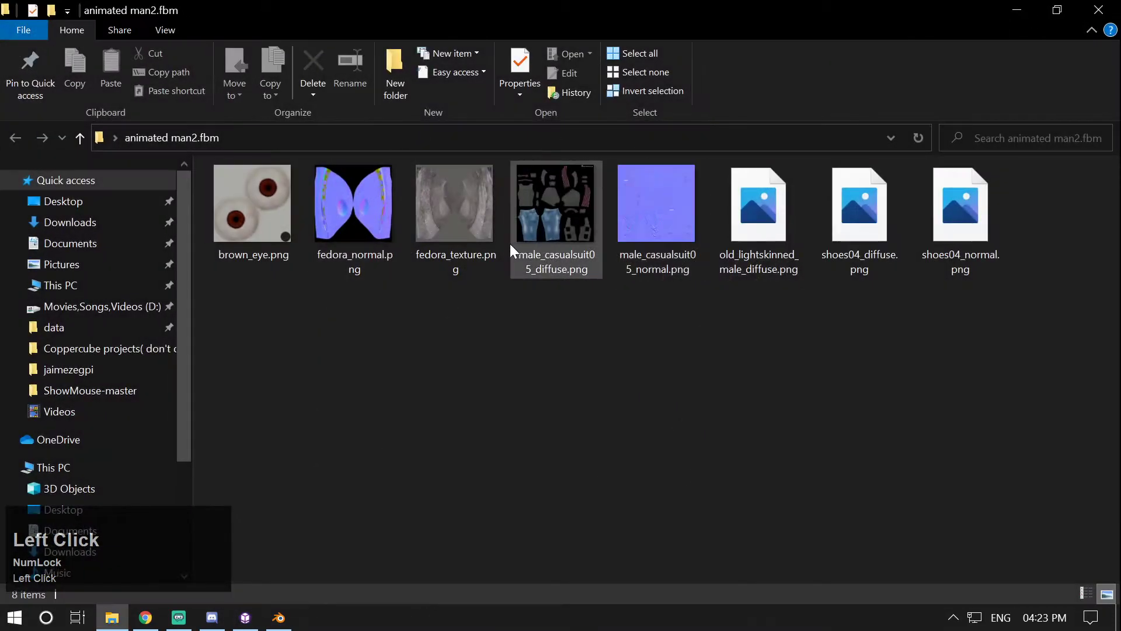
click(656, 203)
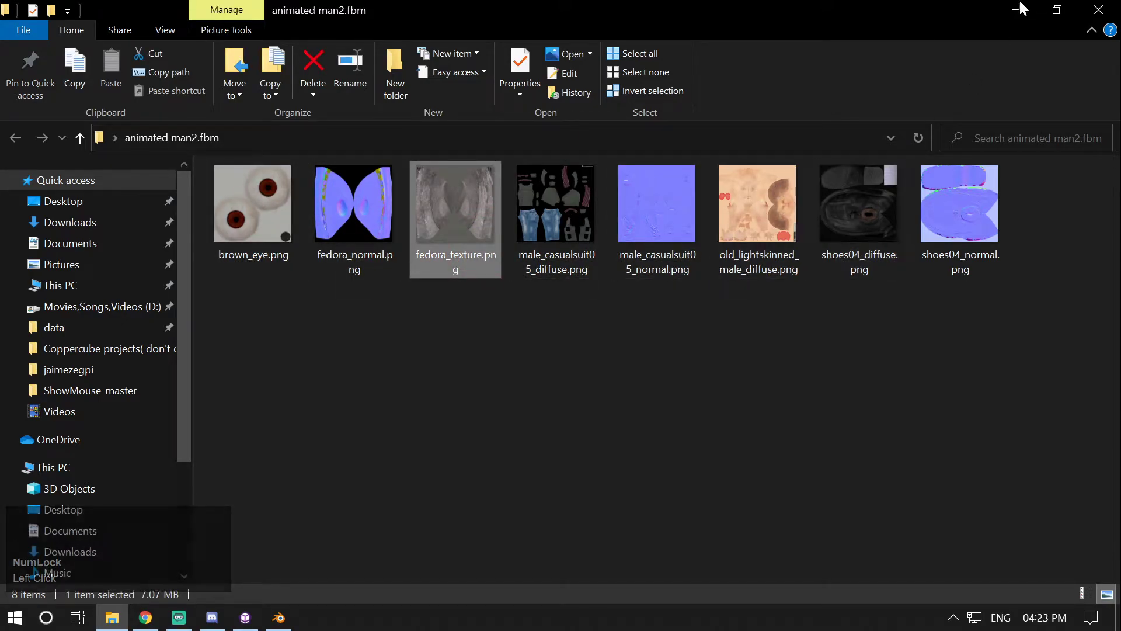
click(244, 616)
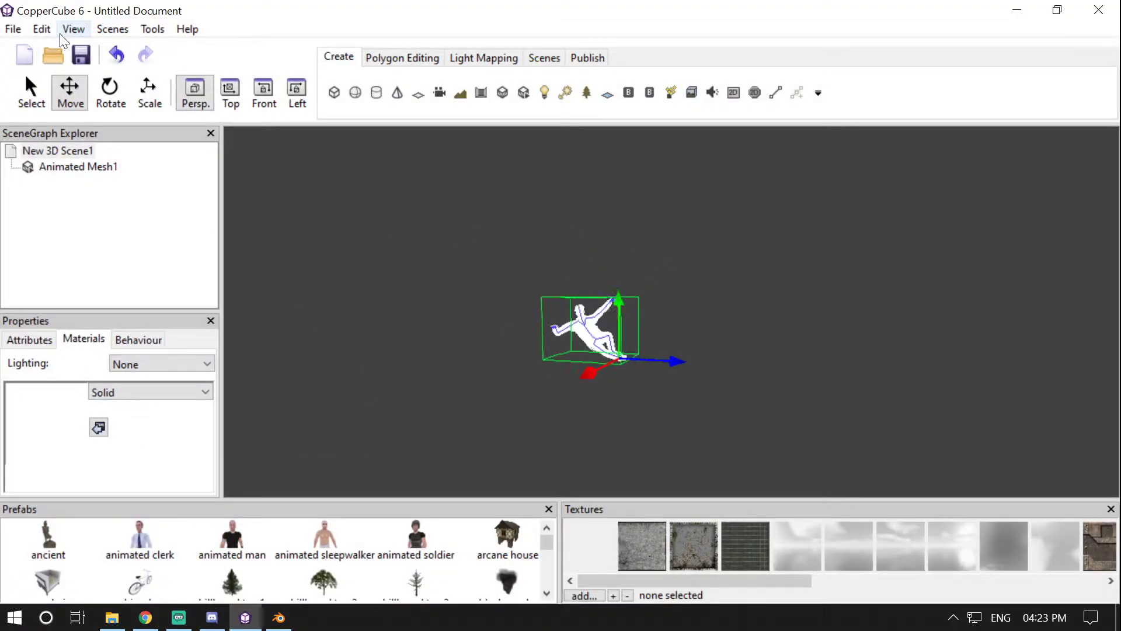
Step: Inspect Animated Mesh1's irrEdit materials, one solid material with default Texture1, then minimize CopperCube
click(73, 29)
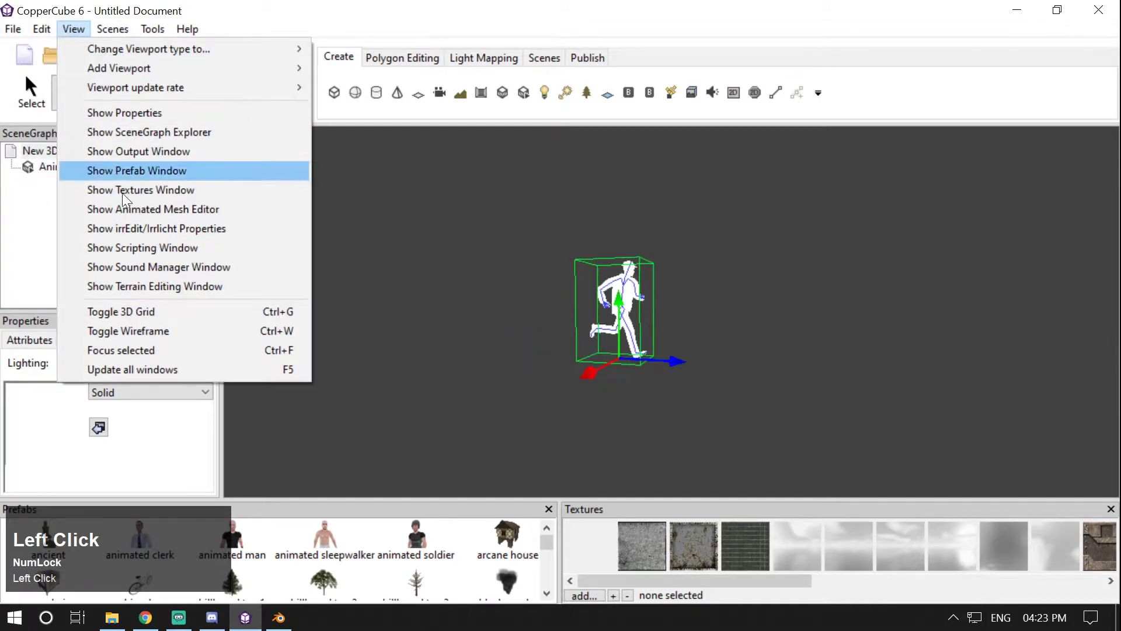
mouse_move(156, 228)
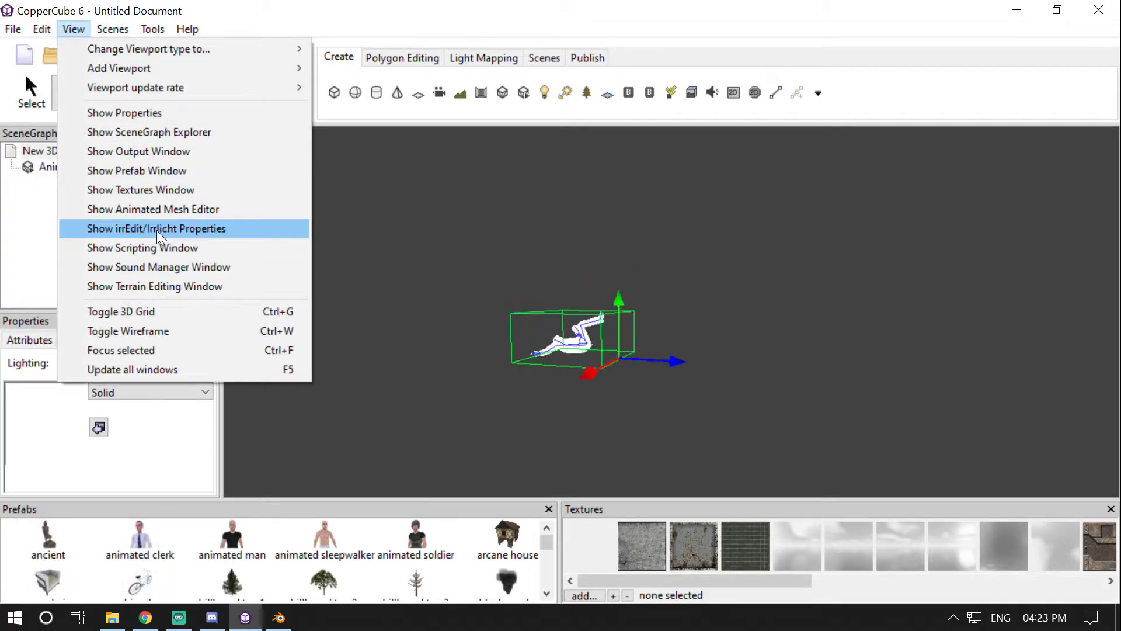
click(155, 229)
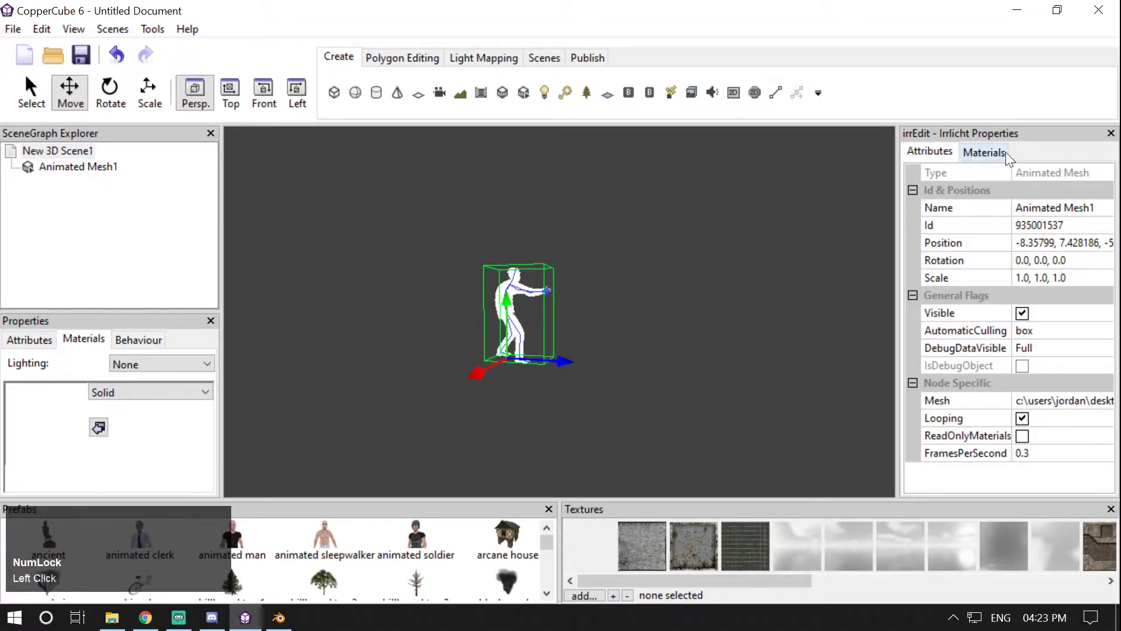
click(984, 151)
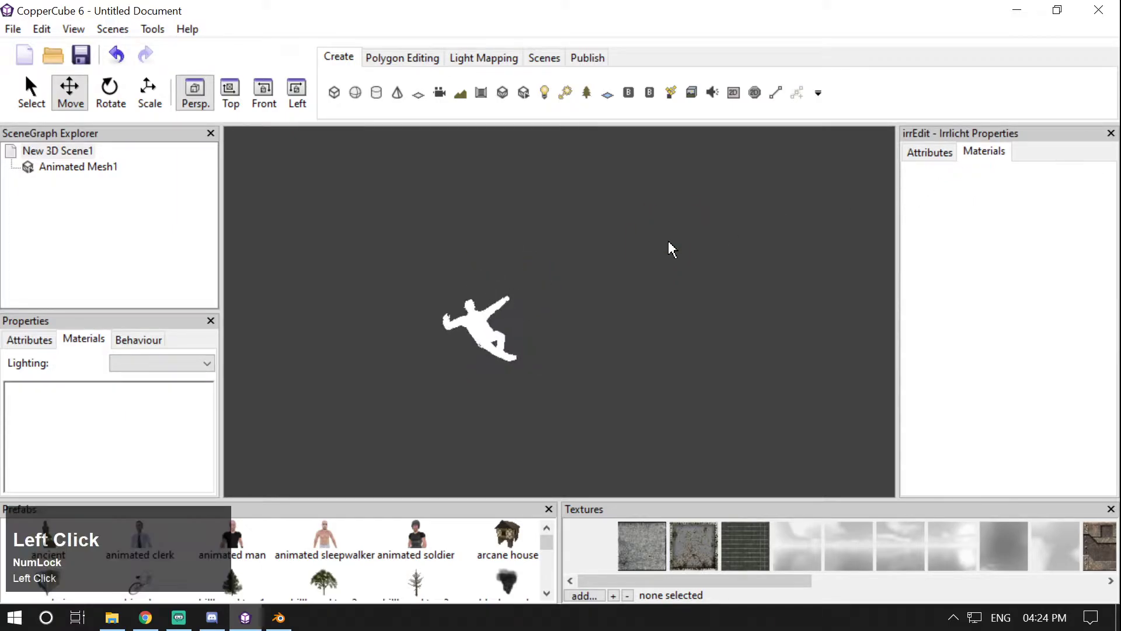
click(929, 152)
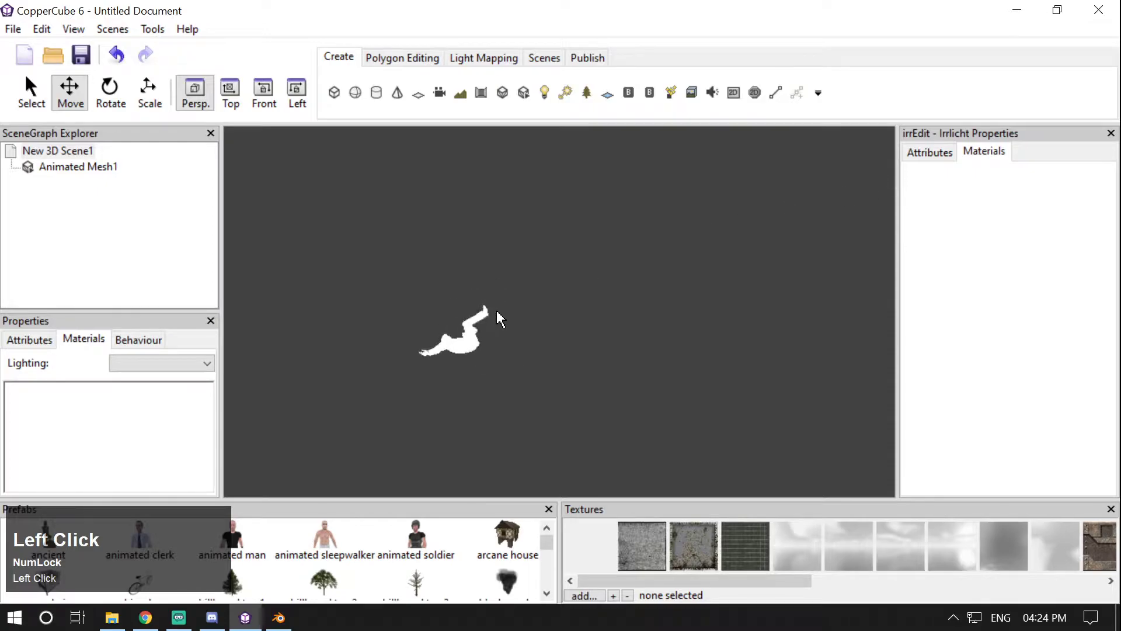
click(78, 165)
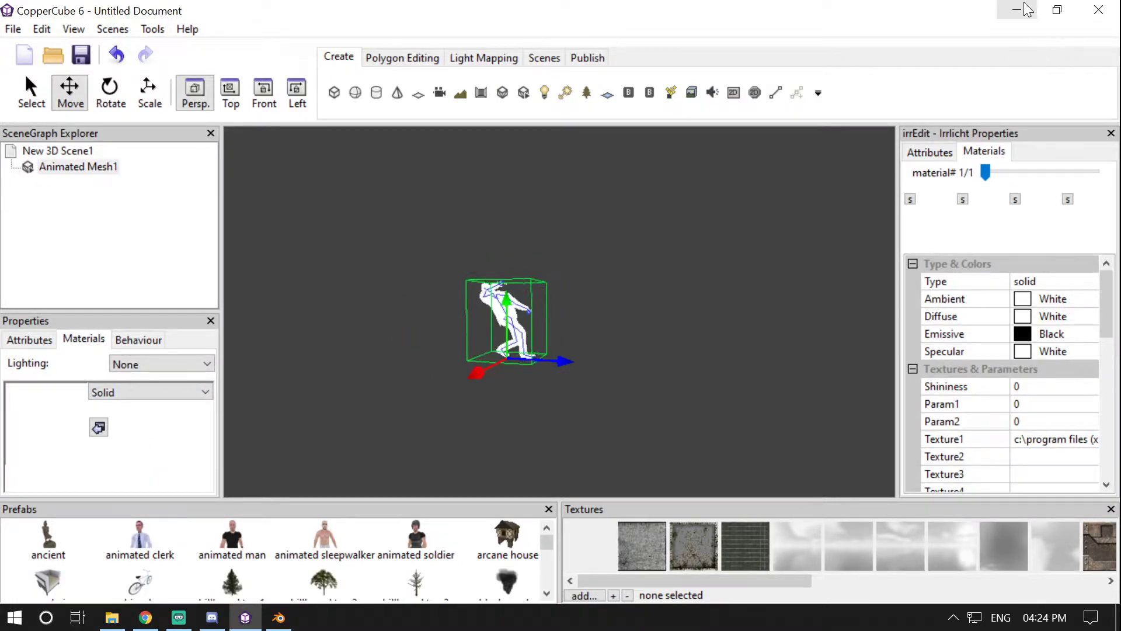
click(1016, 10)
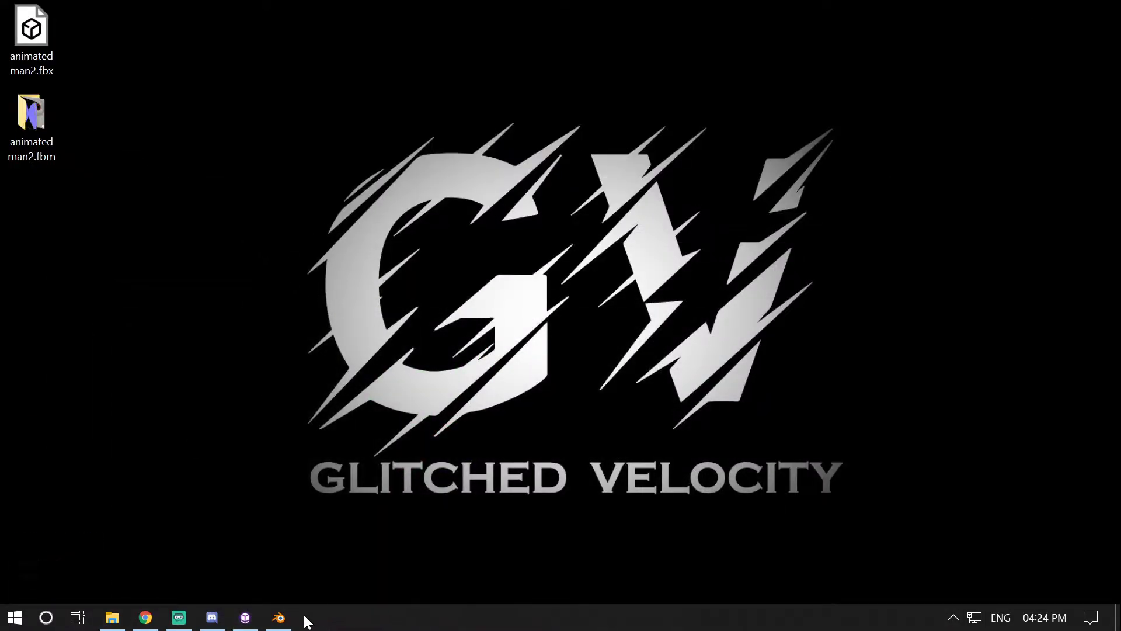
Step: Import animated man2.fbx from the Desktop into Blender's empty scene as FBX
click(278, 616)
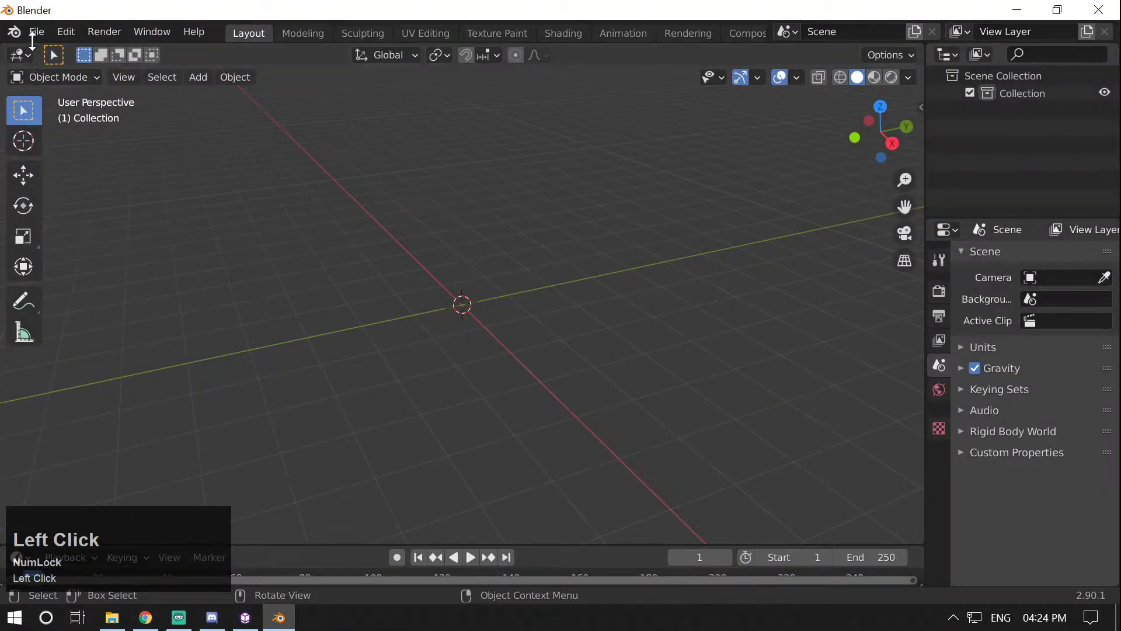
click(35, 32)
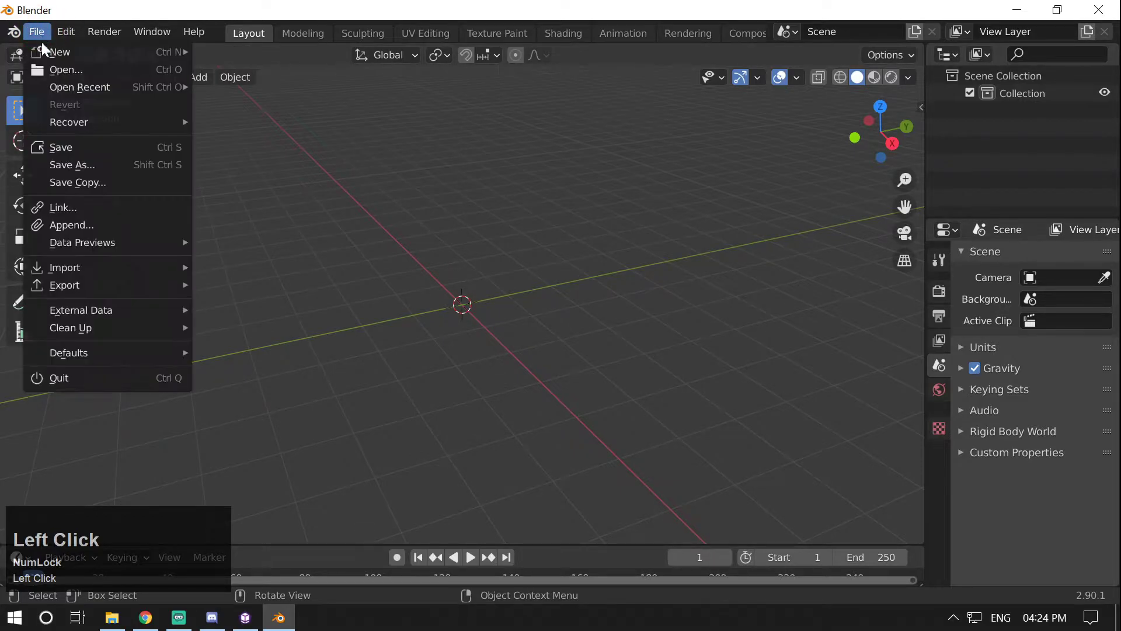
click(64, 267)
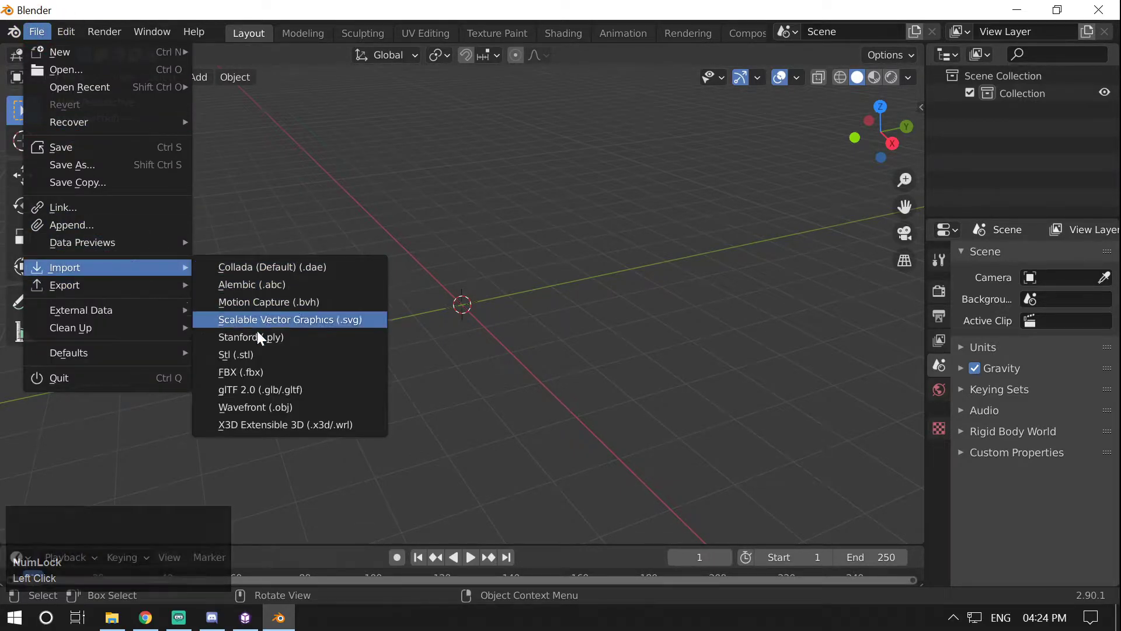
click(241, 371)
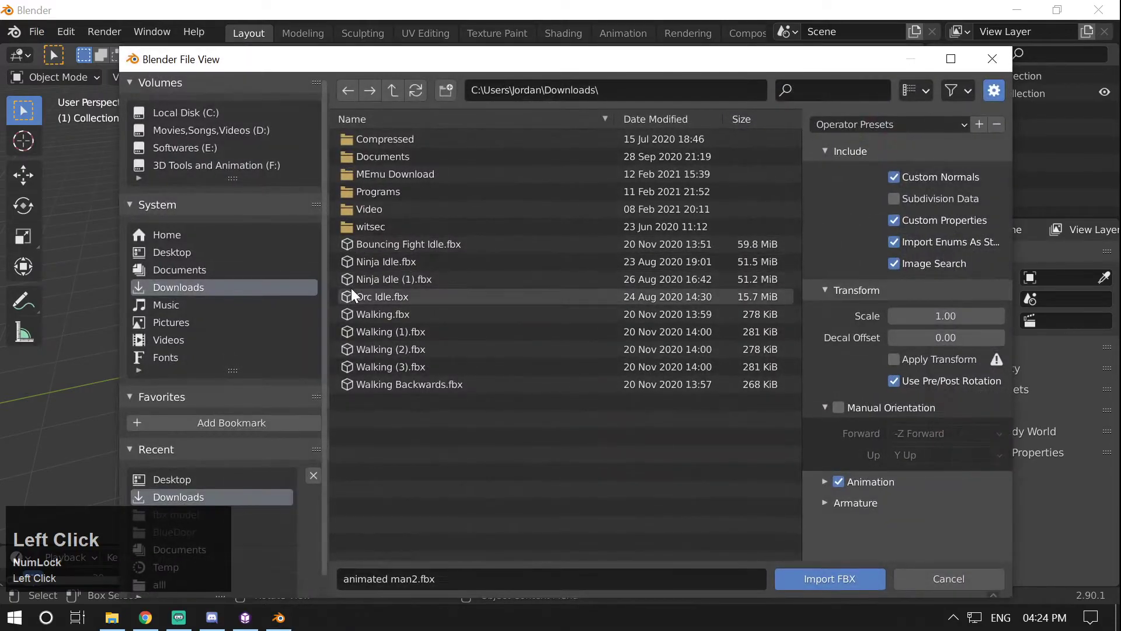
scroll(up, 3)
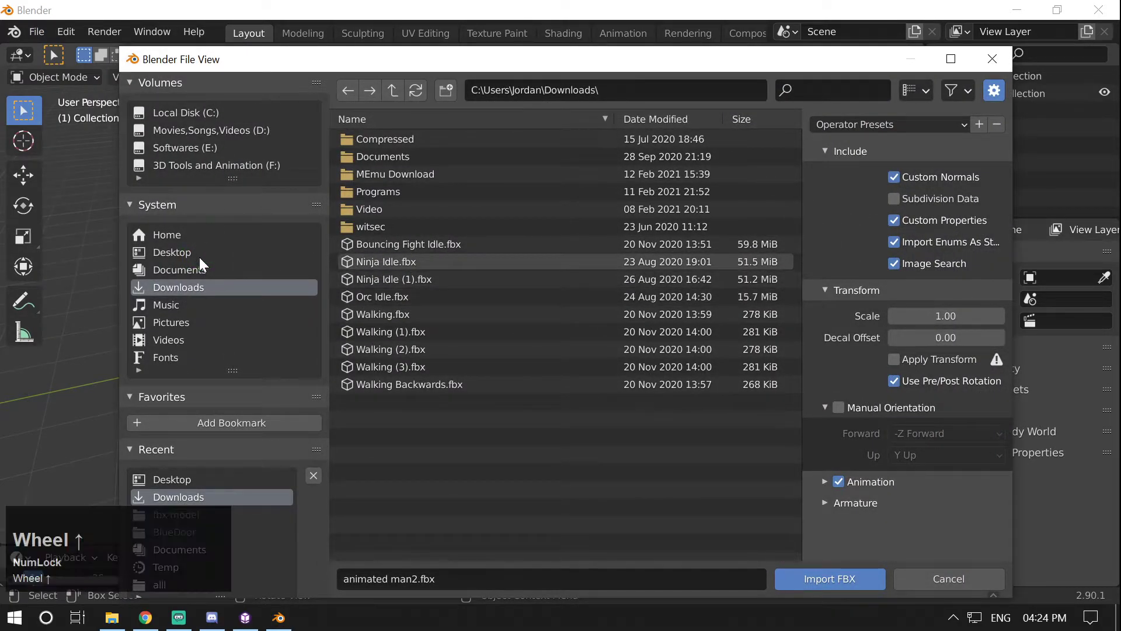
click(171, 252)
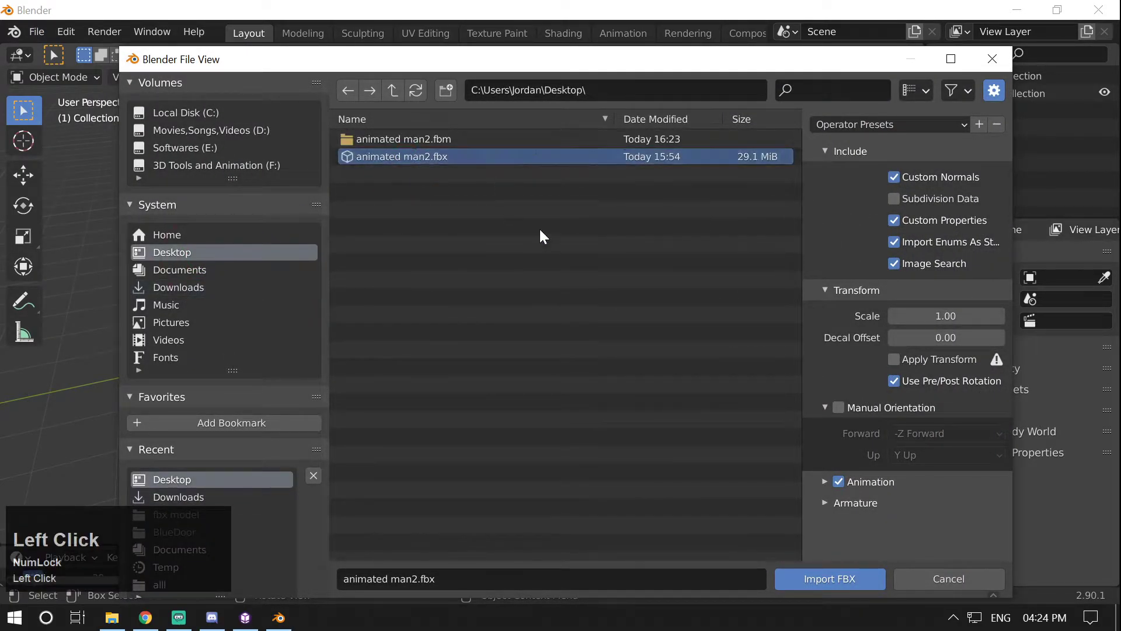
click(828, 579)
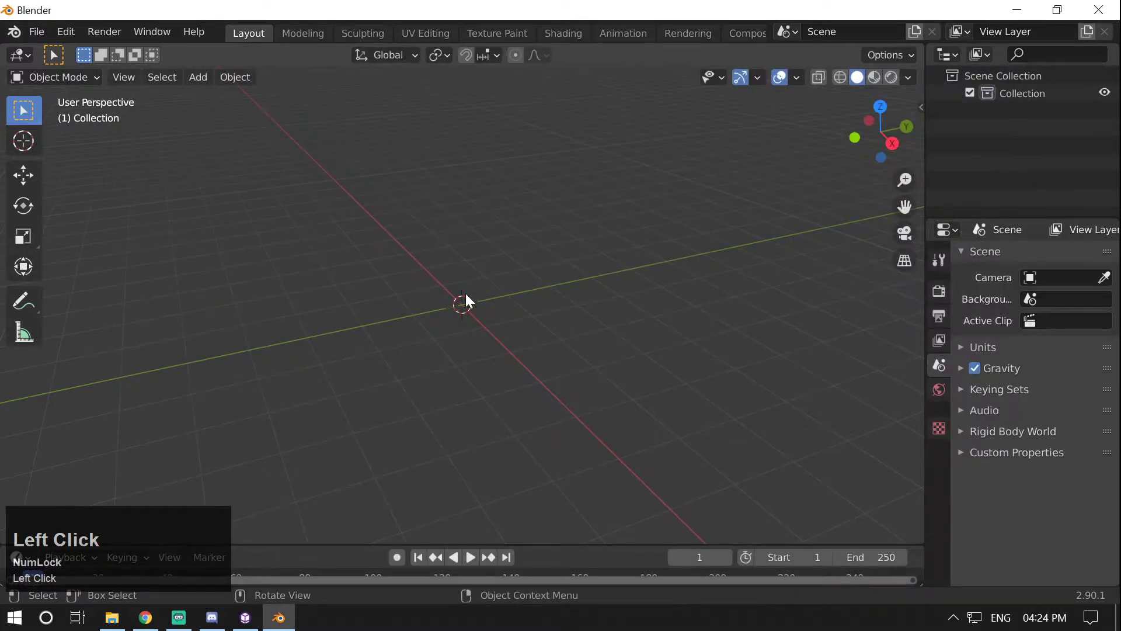
Step: Zoom the viewport in on the imported man with his armature, camera and light
scroll(up, 3)
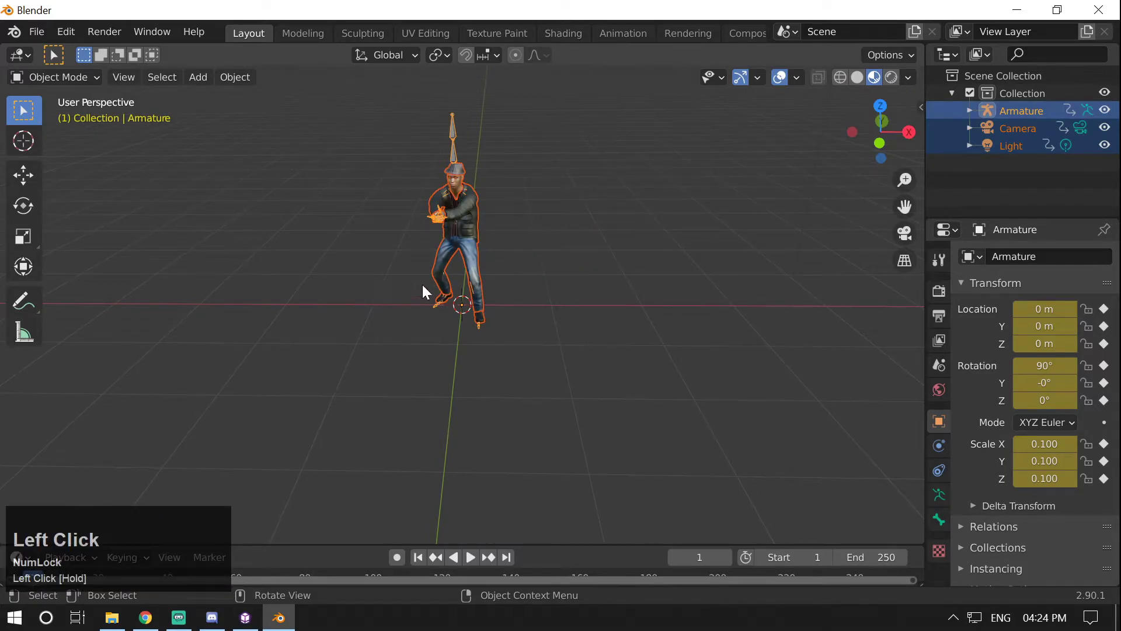
scroll(up, 3)
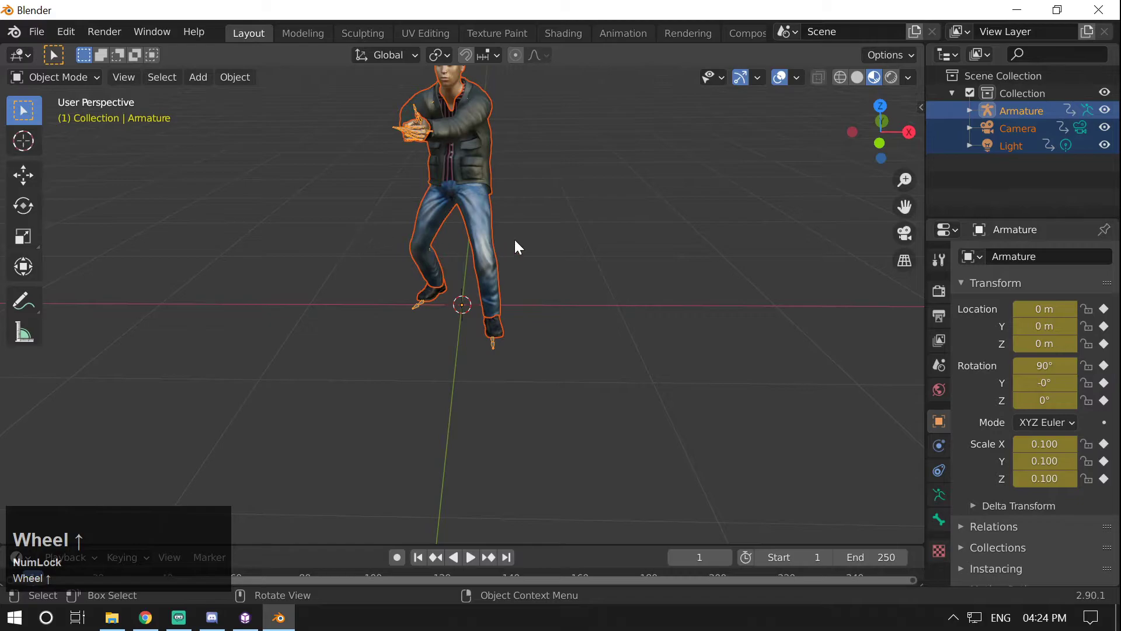
scroll(down, 3)
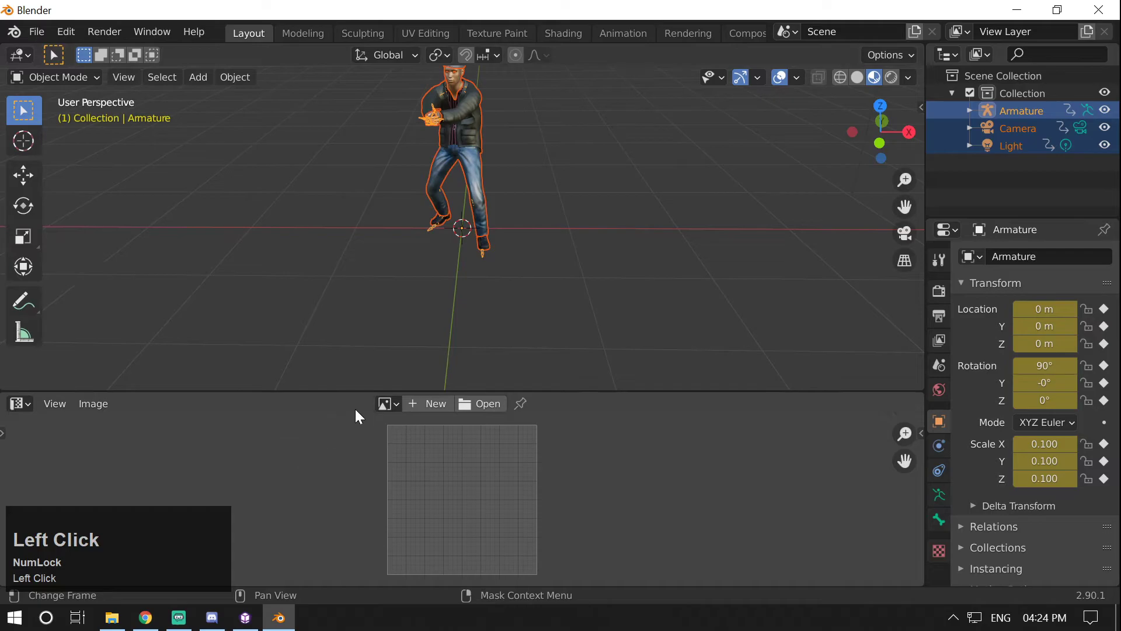
Step: List the loaded images, showing duplicates like brown_eye_png.003 and fedora_texture_png.003
click(384, 403)
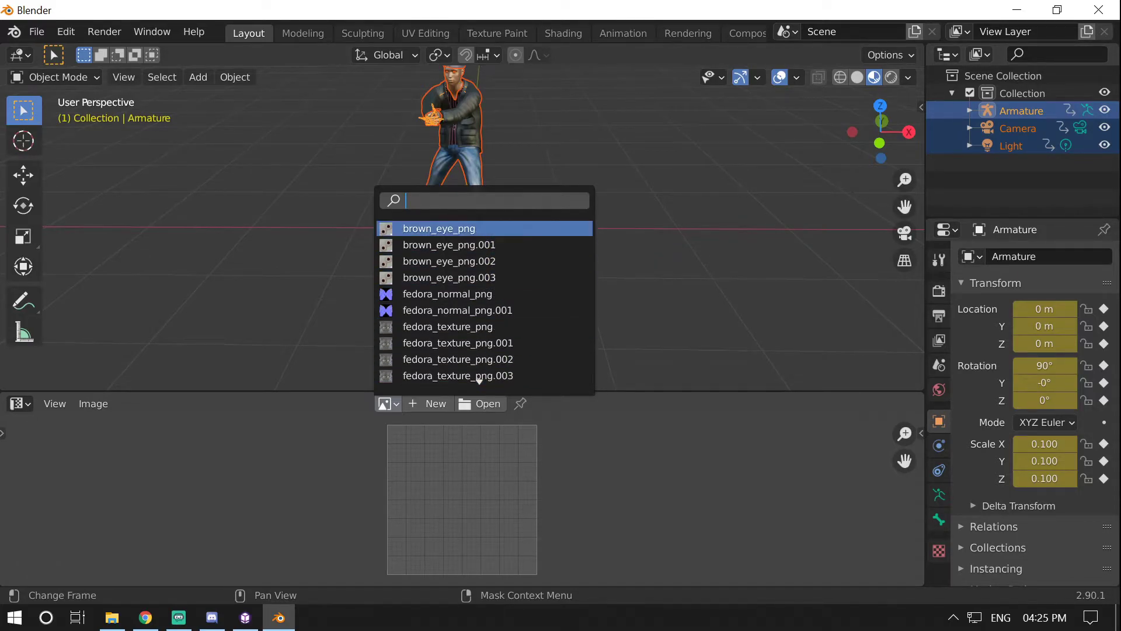
scroll(down, 3)
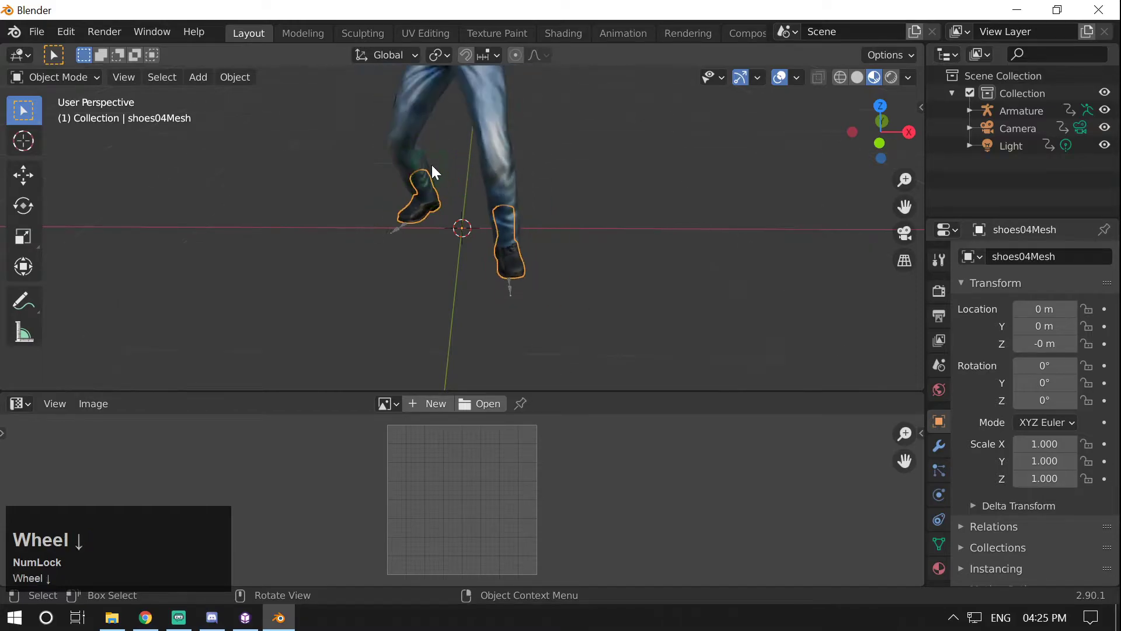
Step: Select adamMesh and male_casualsuit05Mesh, zooming in and orbiting around the man
click(429, 93)
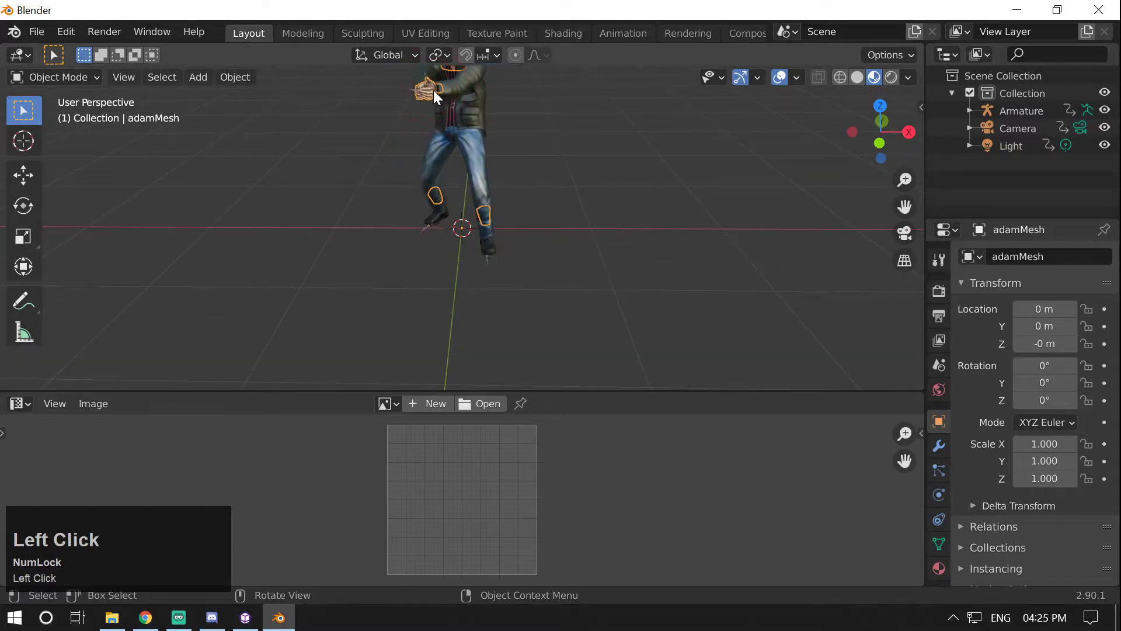
click(455, 136)
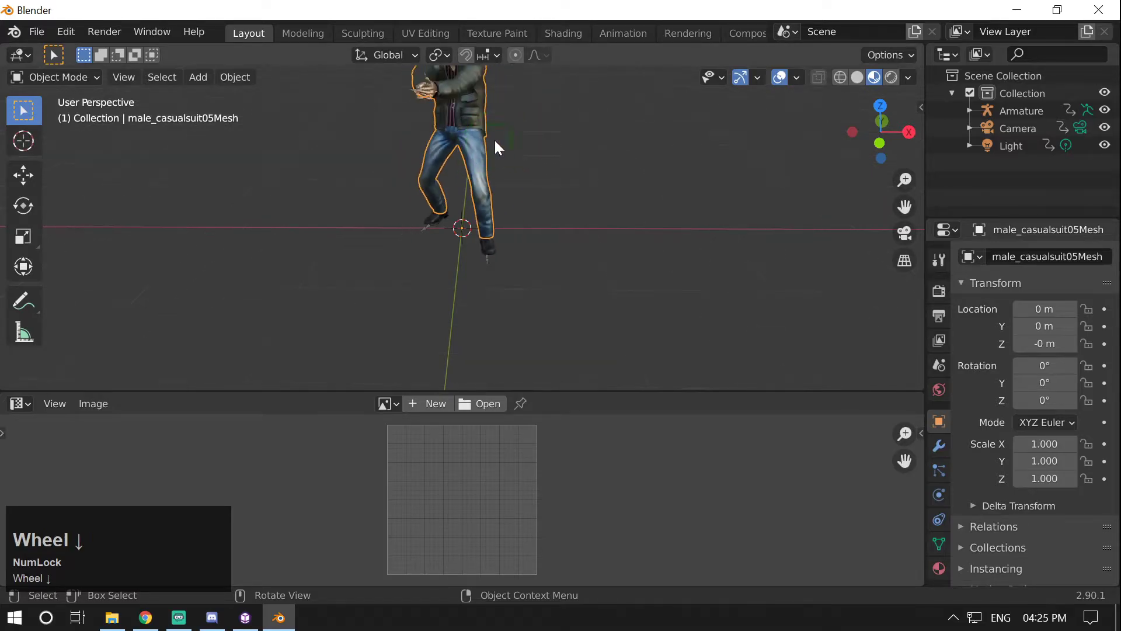
scroll(down, 3)
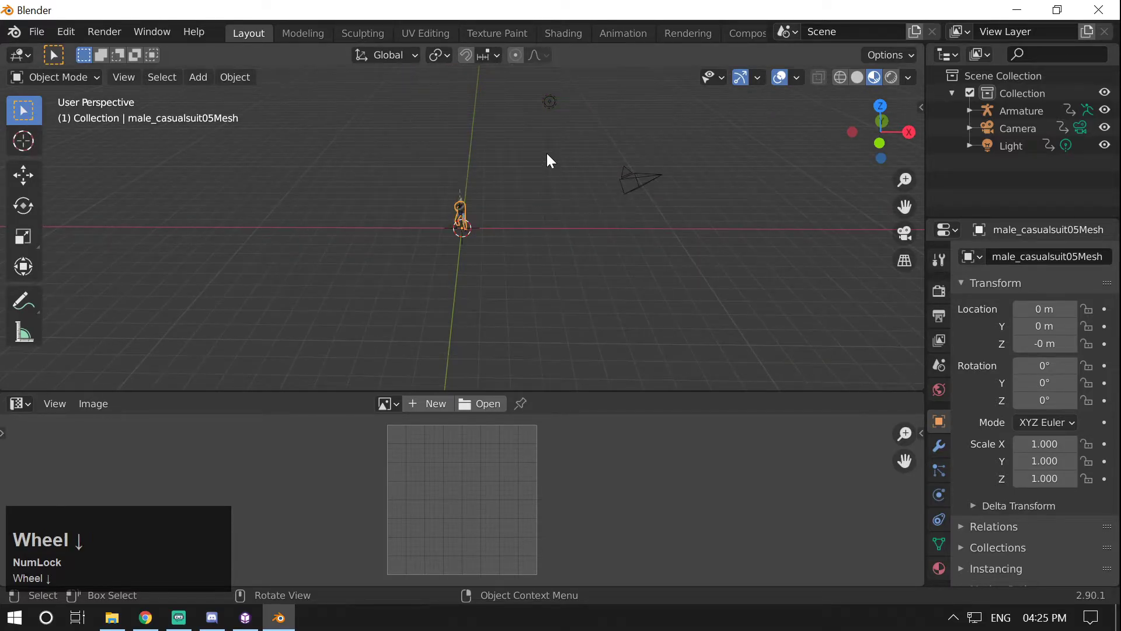
scroll(up, 3)
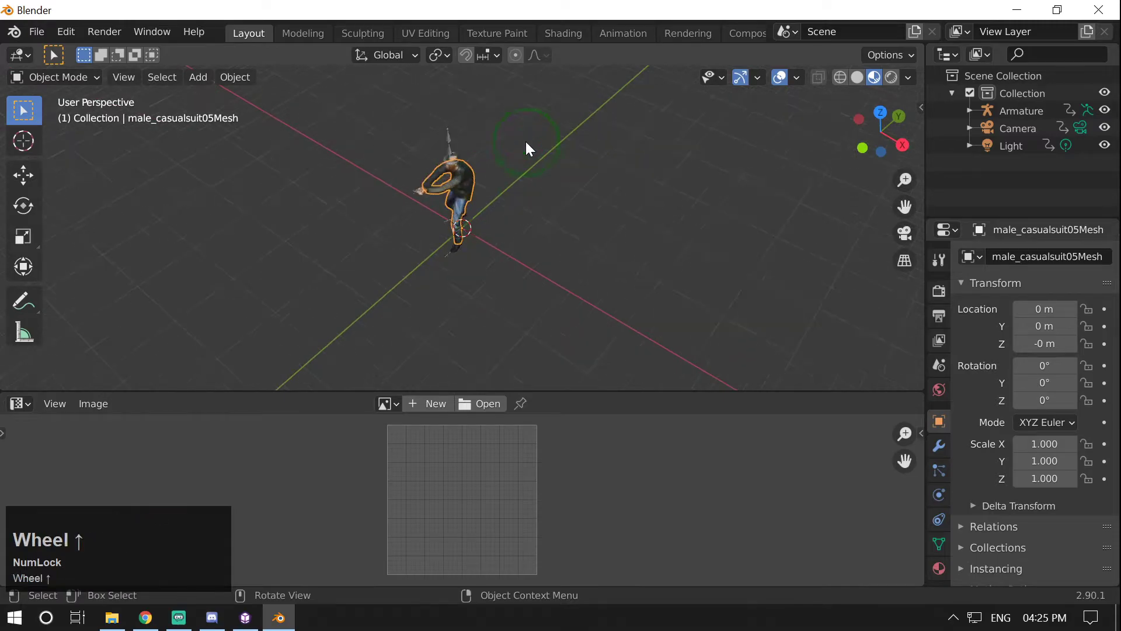
scroll(up, 3)
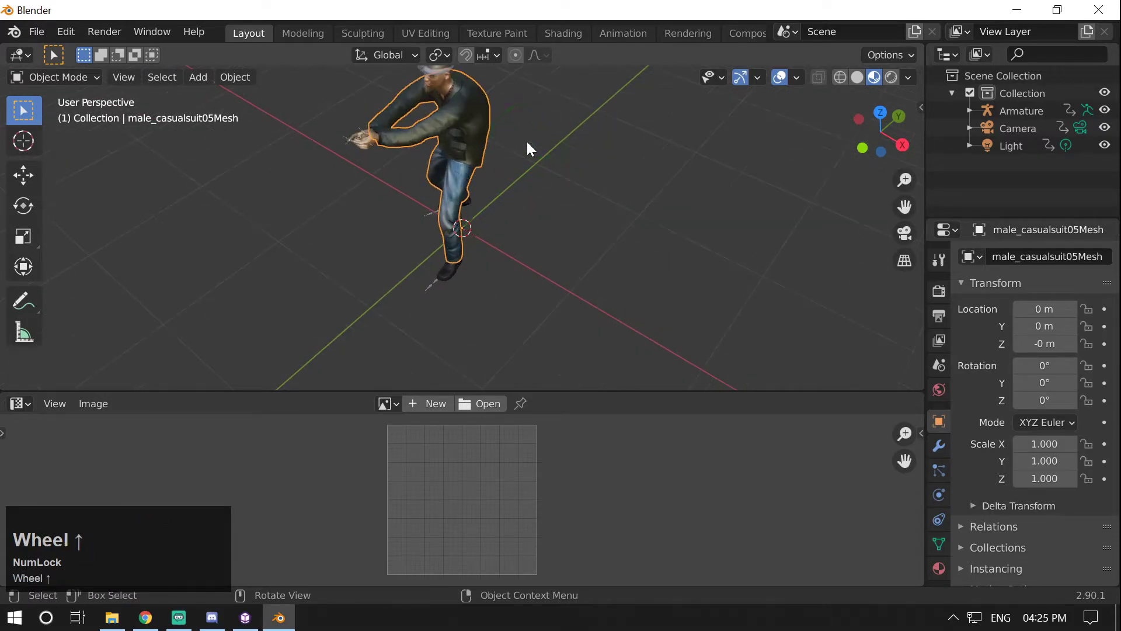
middle_click(529, 148)
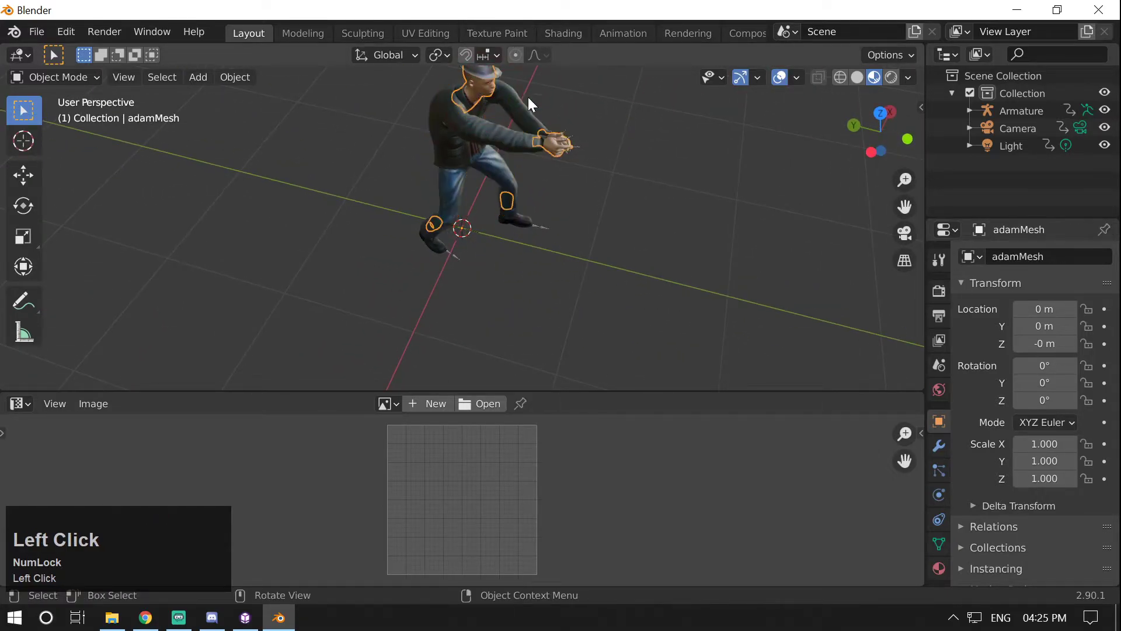
Step: Select the male_casualsuit05Mesh suit and join it with Ctrl+J
click(454, 134)
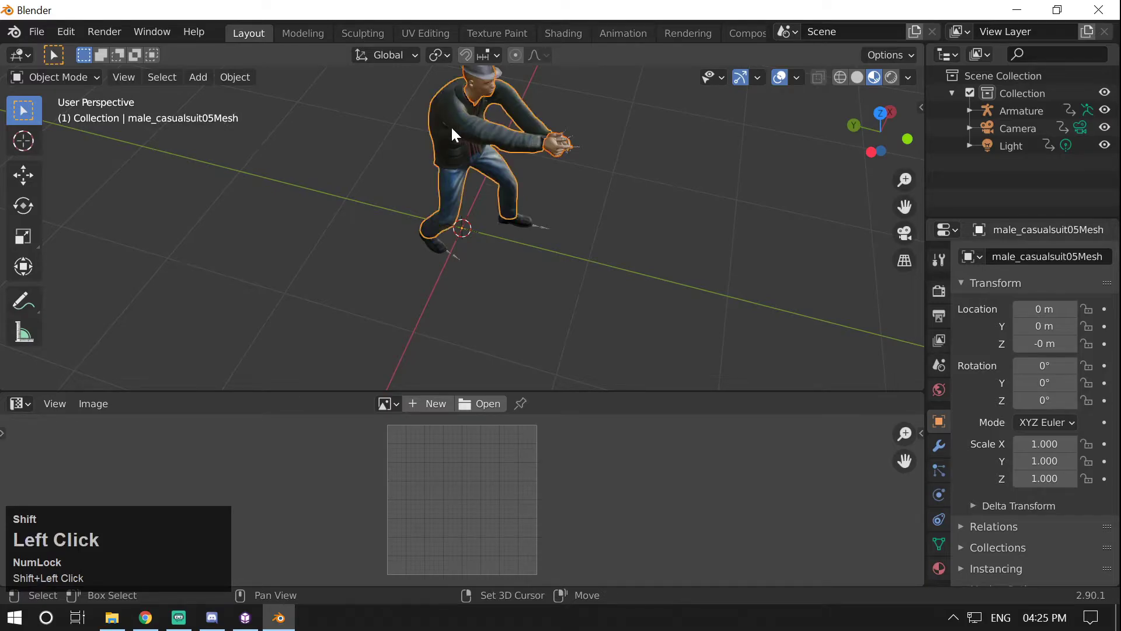
mouse_move(450, 175)
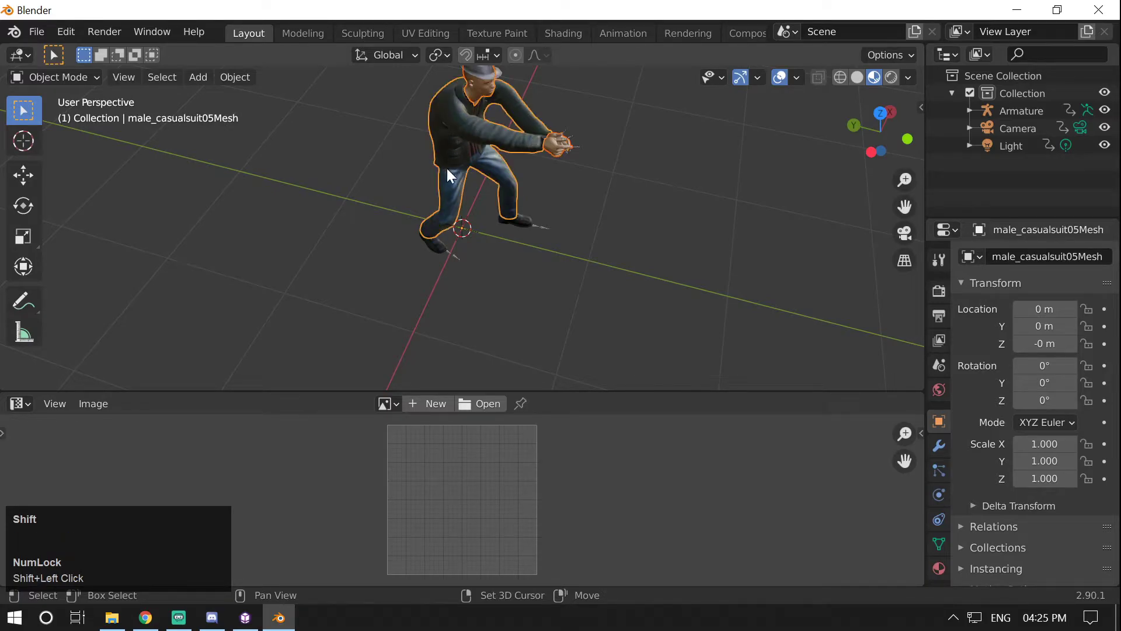
mouse_move(459, 178)
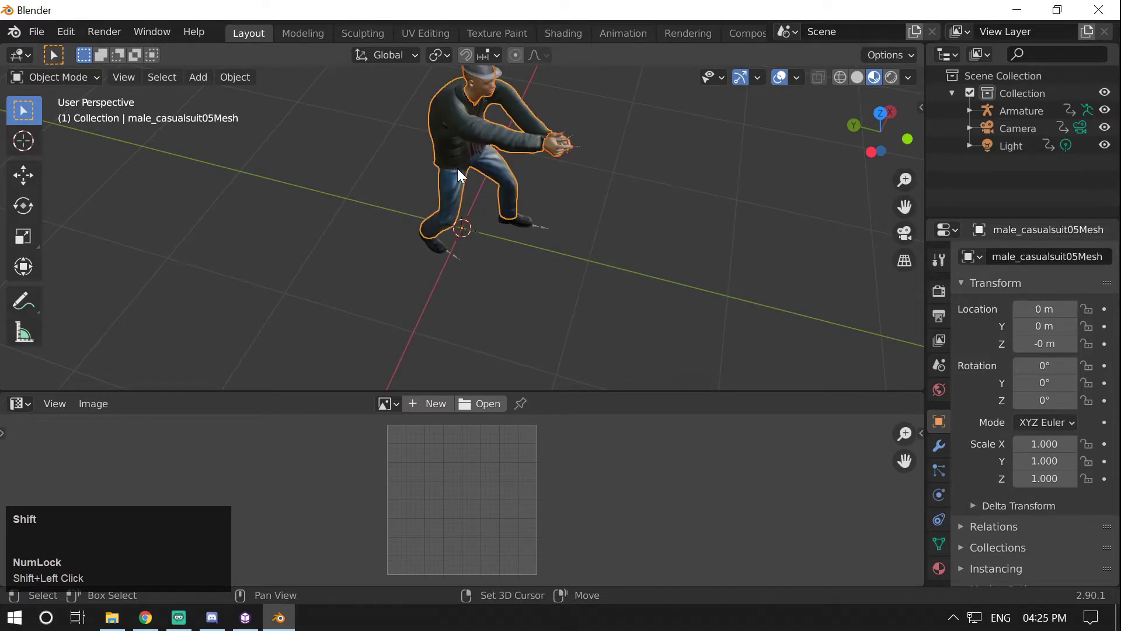
key(ctrl)
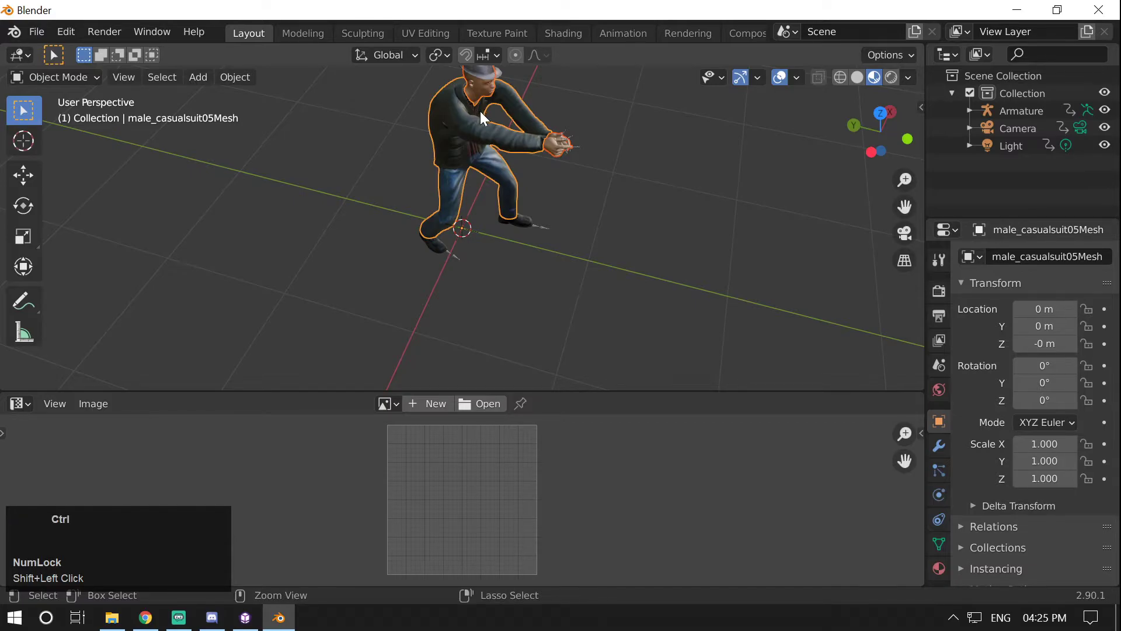
key(j)
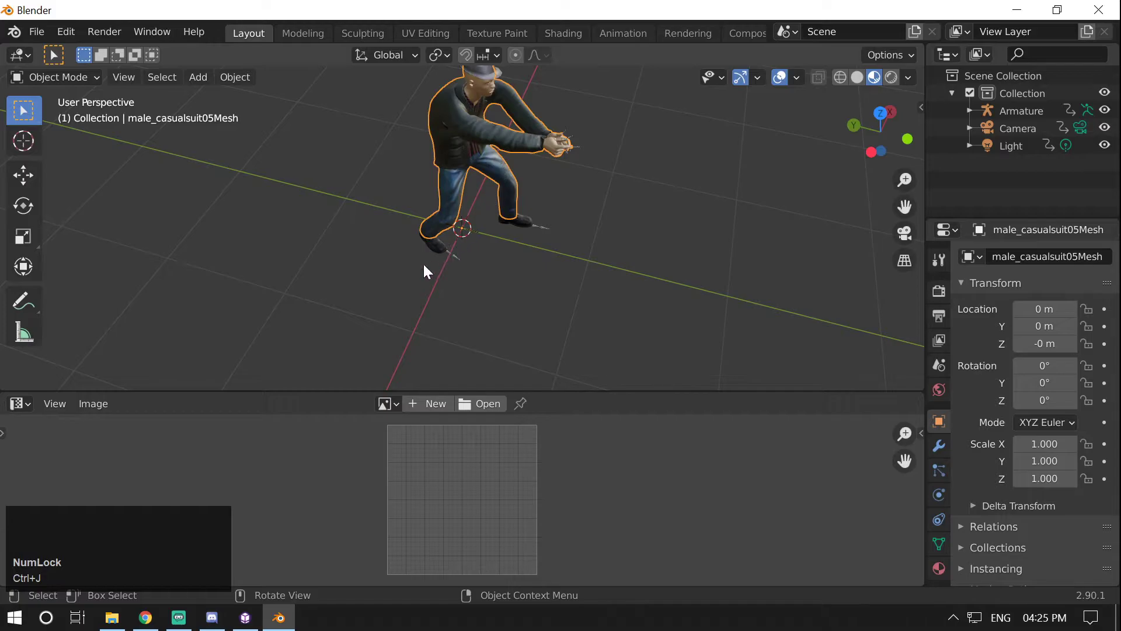
Step: Select the shoes and fedora meshes together with the suit mesh
click(446, 216)
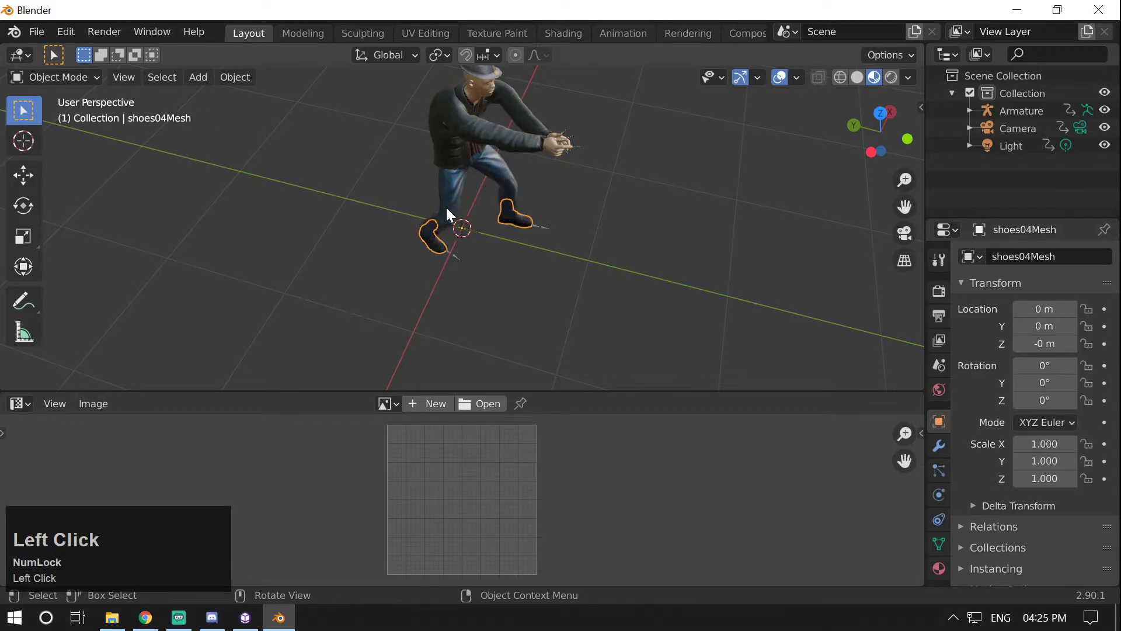
click(438, 178)
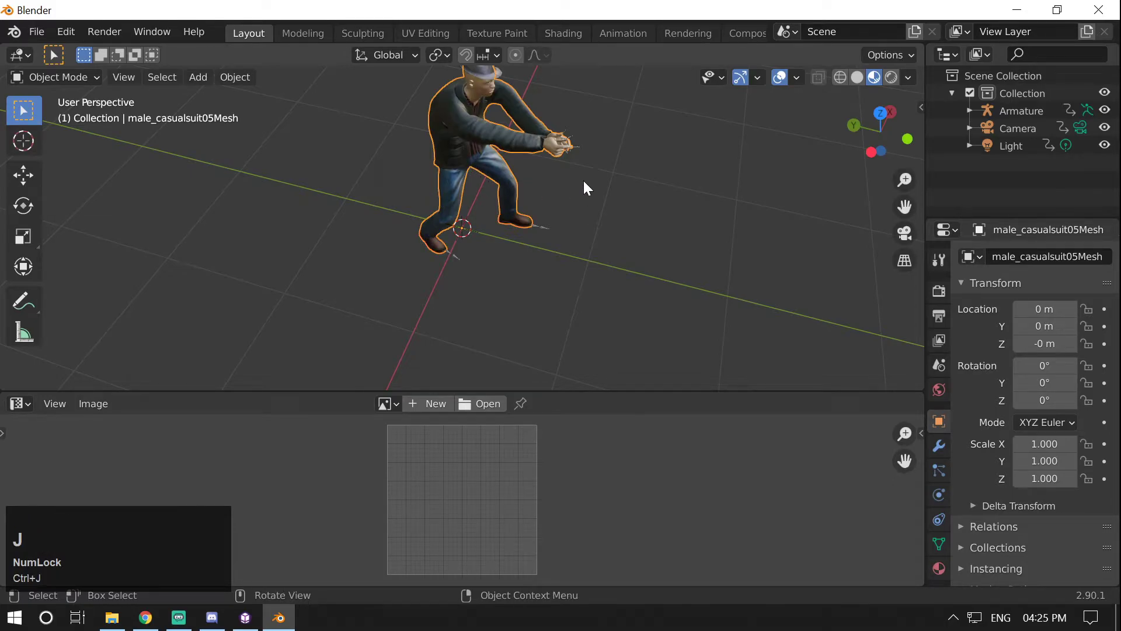
click(475, 165)
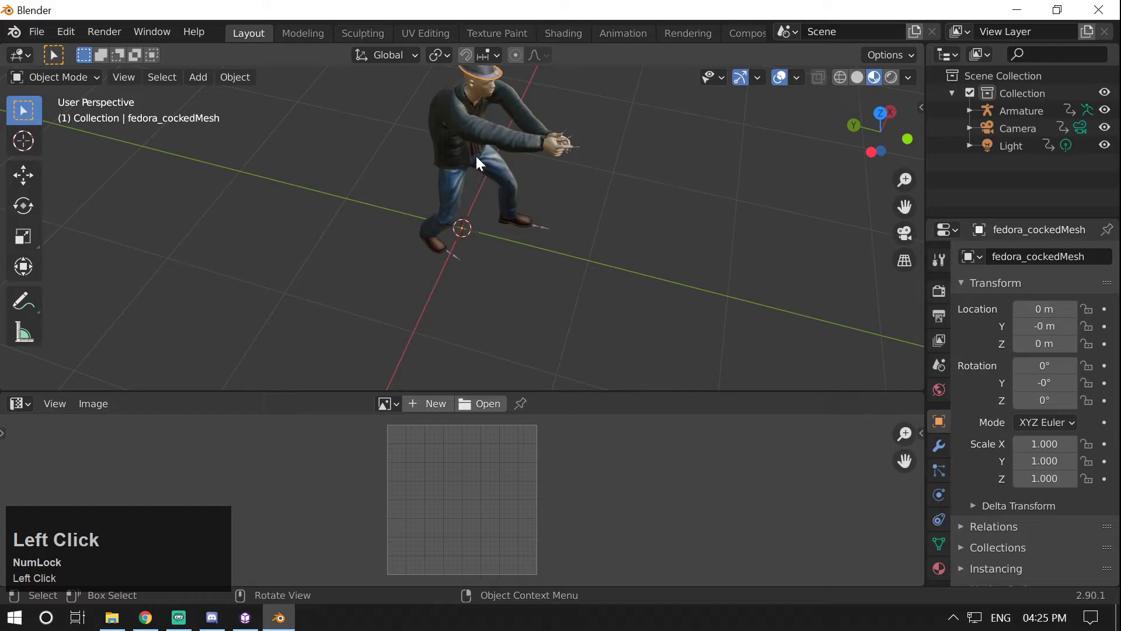
click(479, 118)
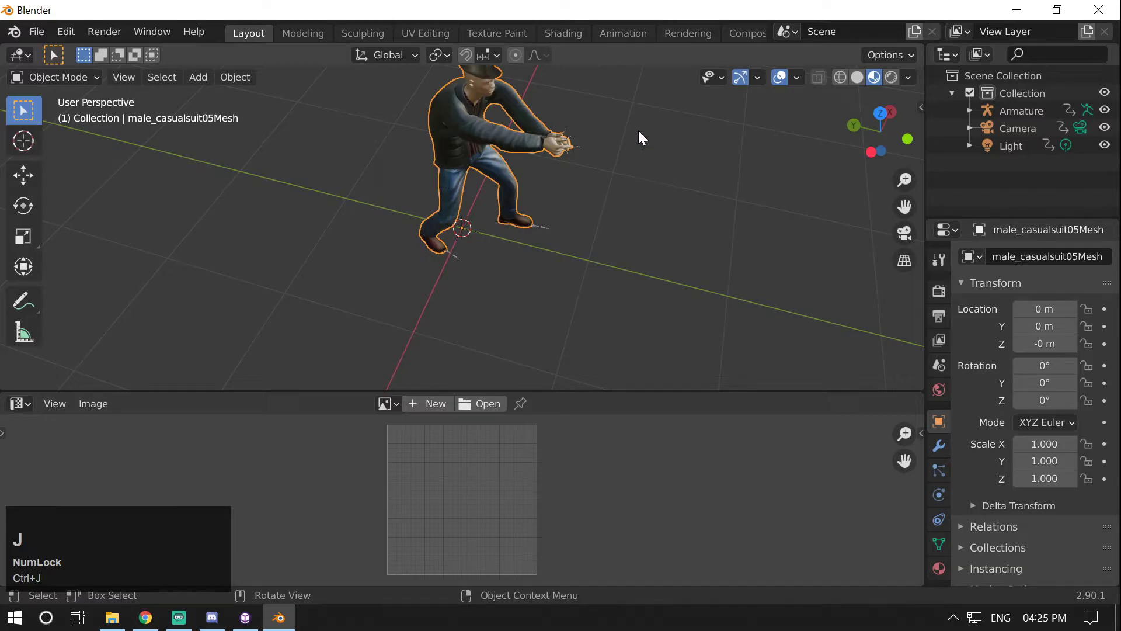
scroll(up, 3)
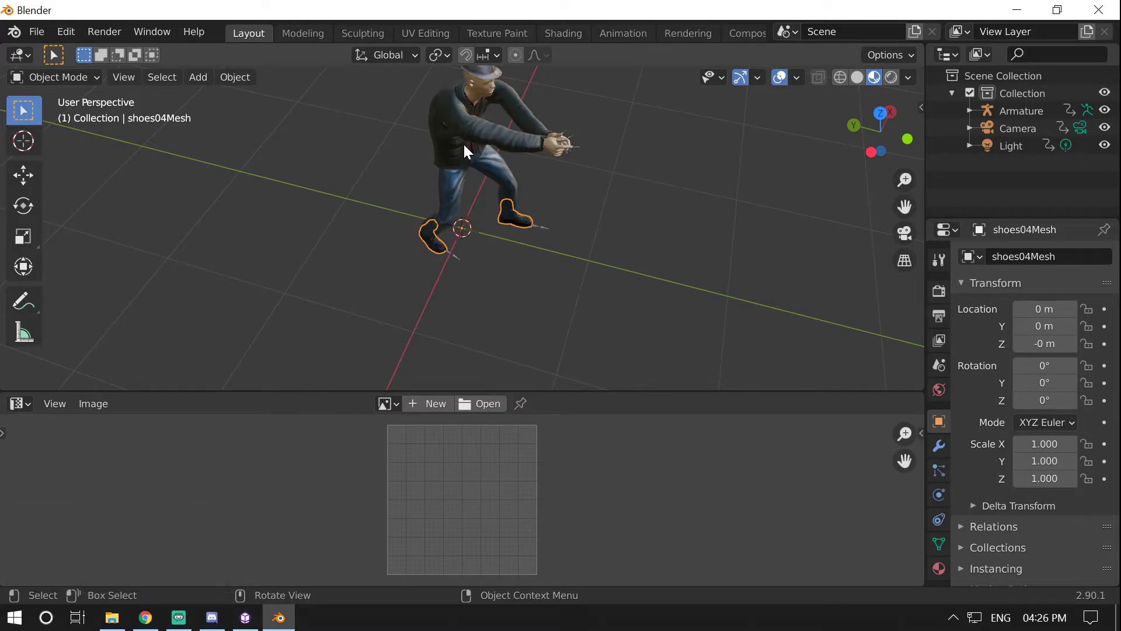
click(458, 133)
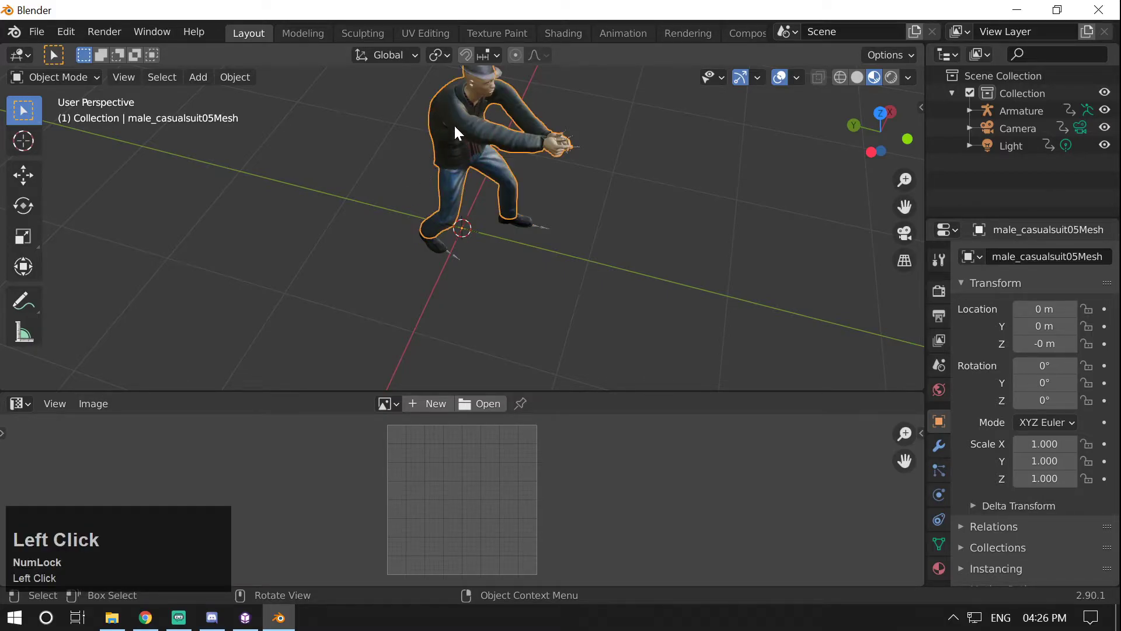
click(429, 227)
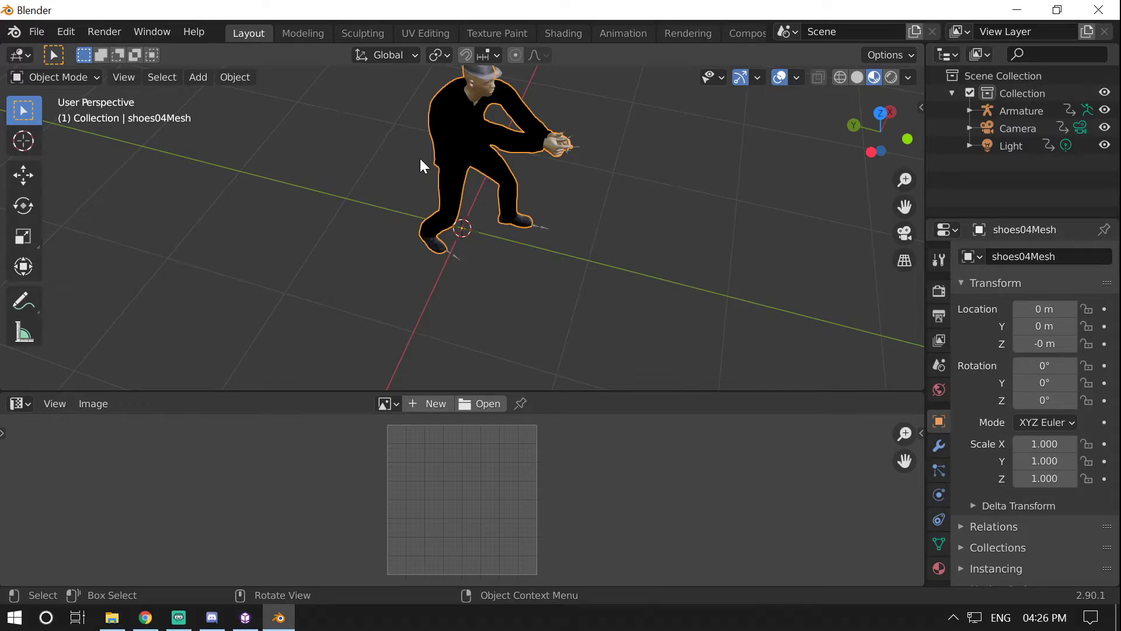
mouse_move(417, 176)
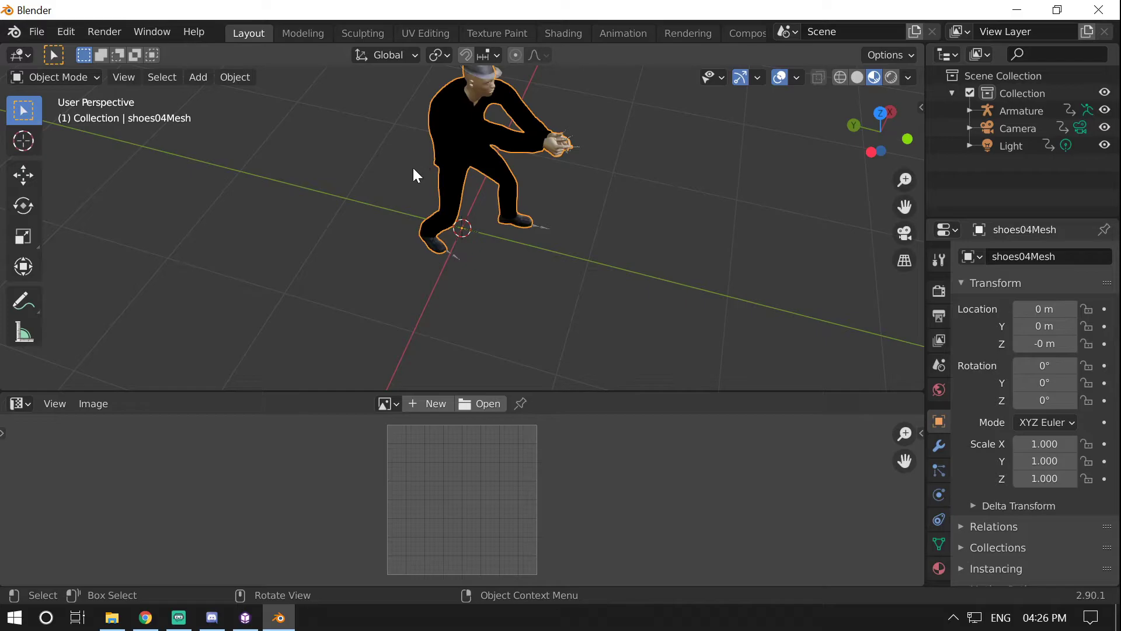
Step: Join the selected parts into shoes04Mesh, with the figure showing textured again
key(z)
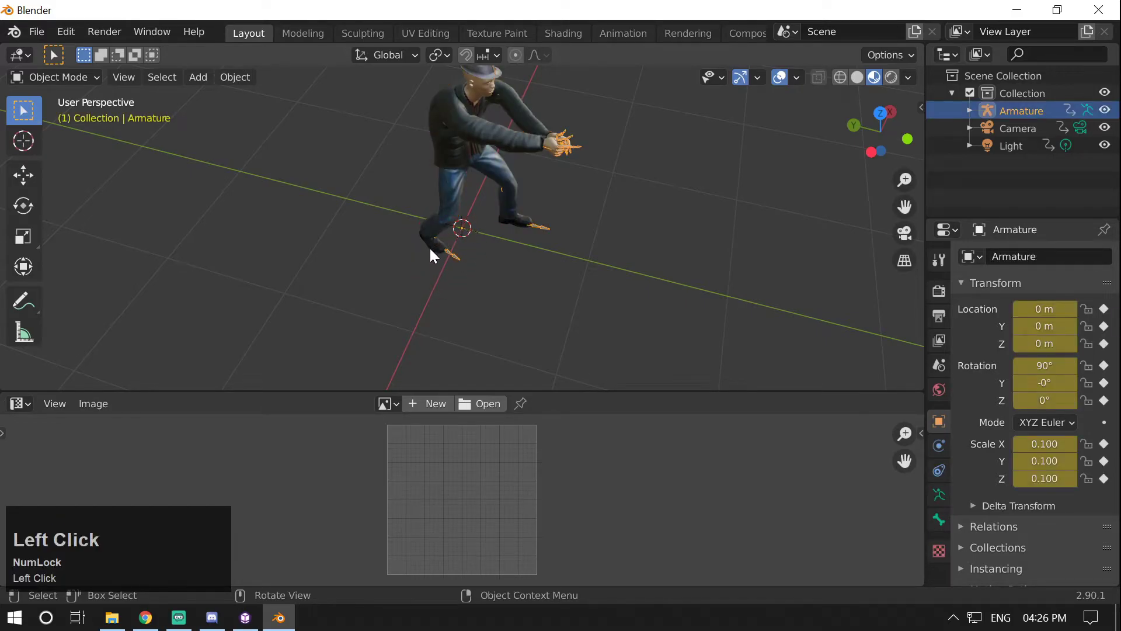
Step: Select the fedora with the male_casualsuit05Mesh suit for joining, then begin FBX export
click(456, 199)
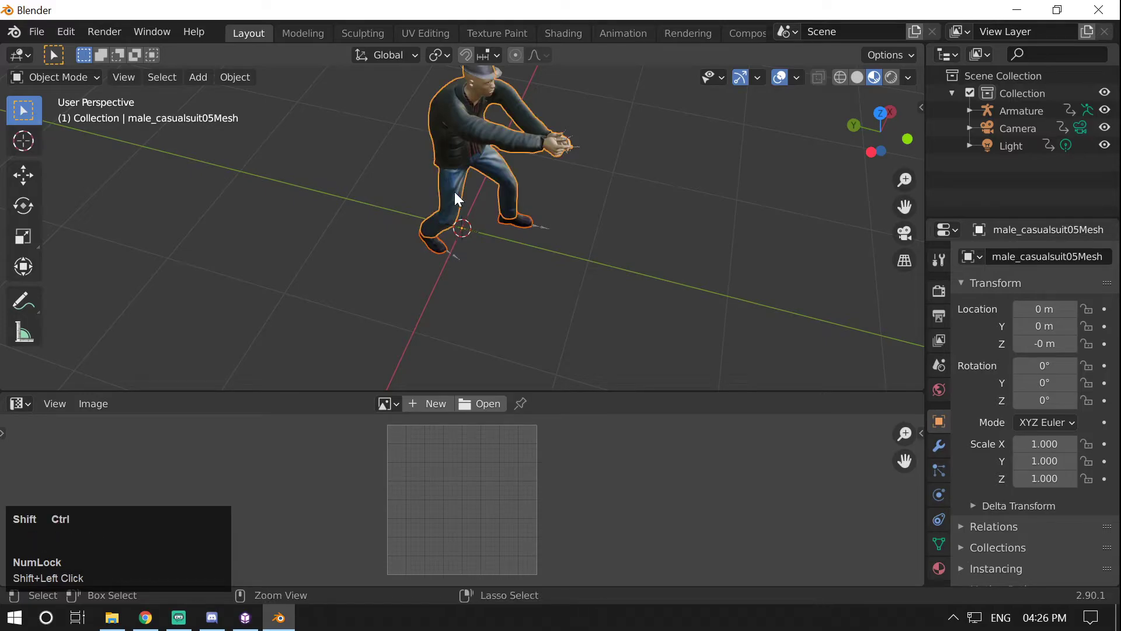
mouse_move(561, 153)
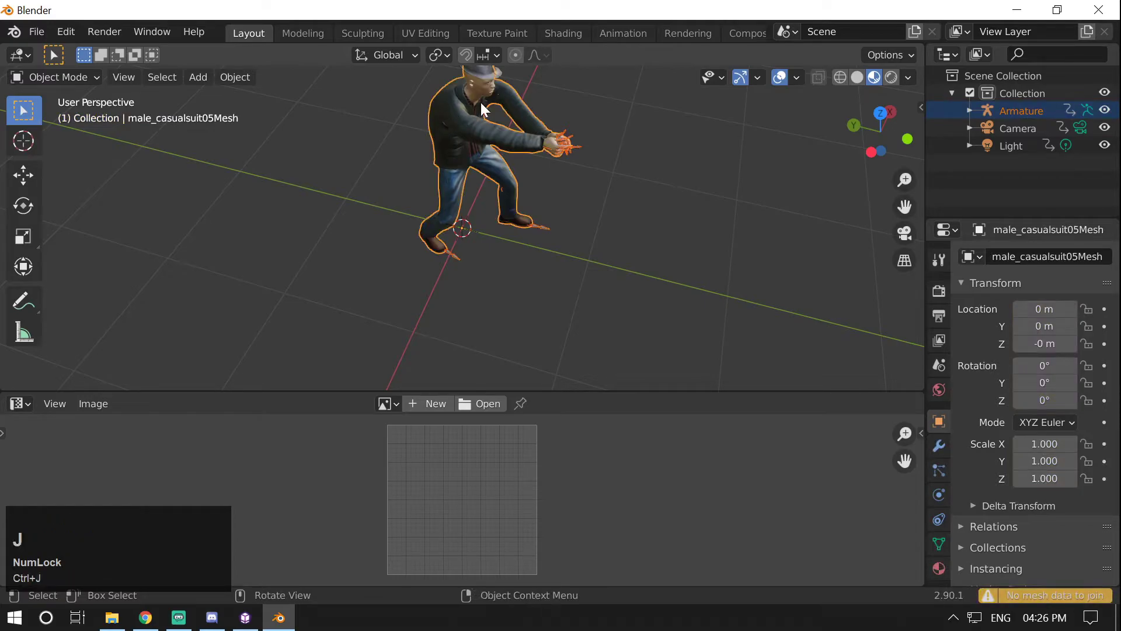
click(479, 129)
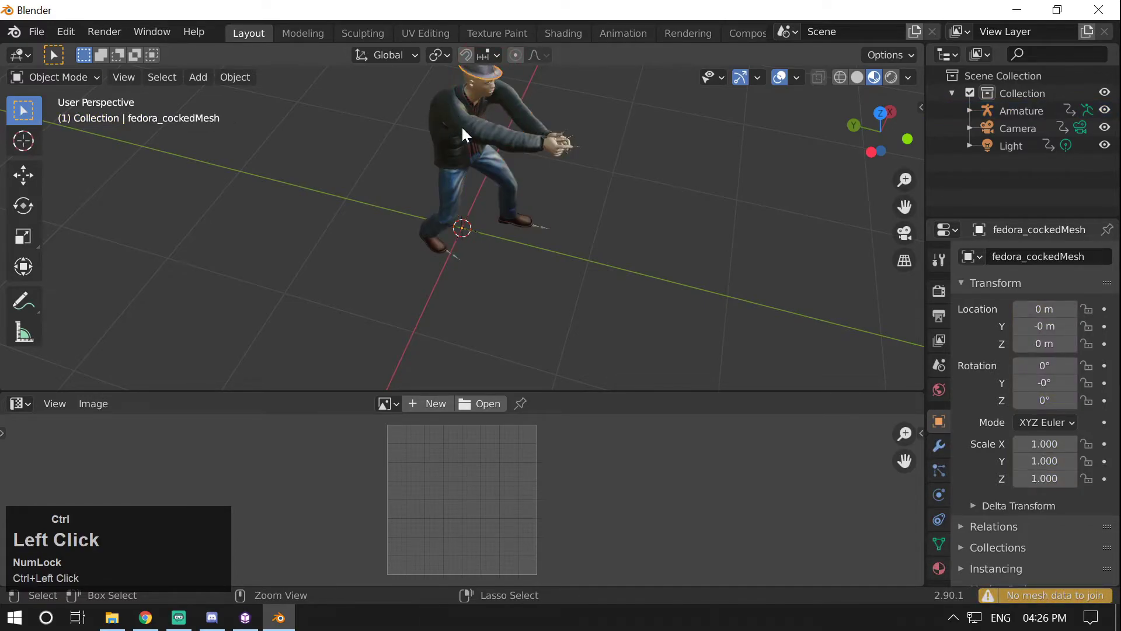
click(458, 150)
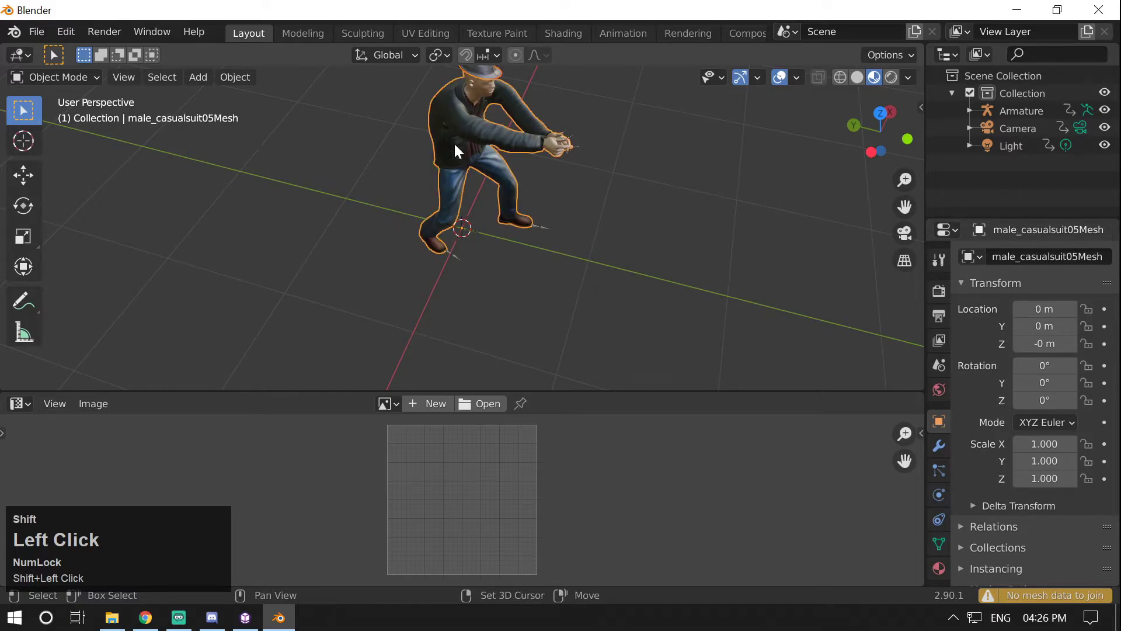
mouse_move(223, 37)
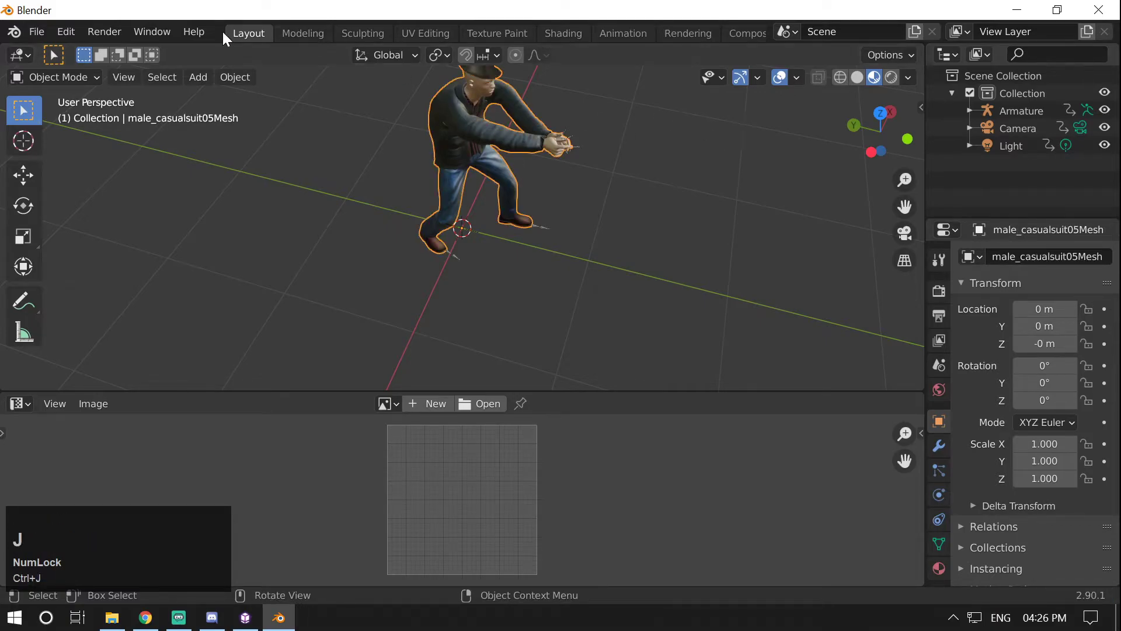
click(35, 32)
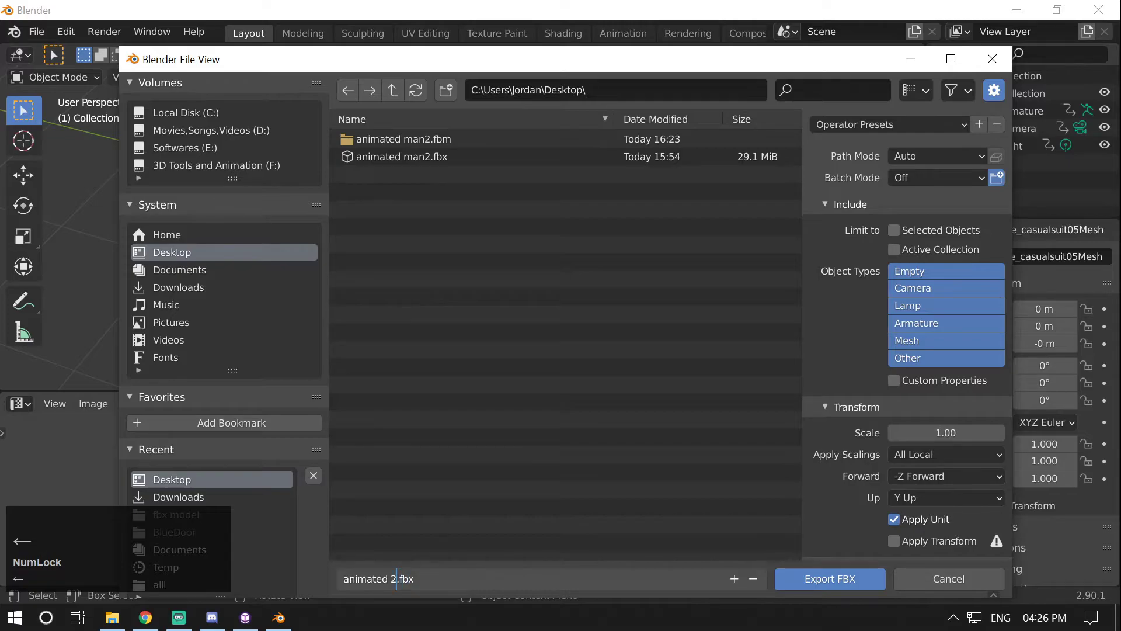
Step: Name the FBX export man.fbx in the Desktop folder and confirm the export
text(w)
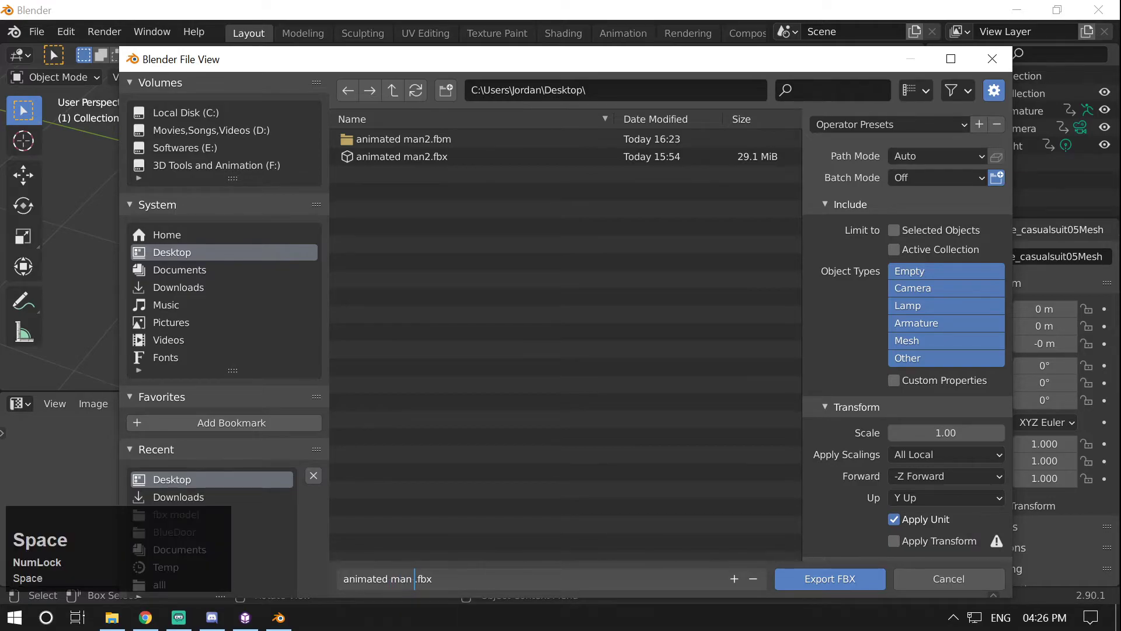
text(without)
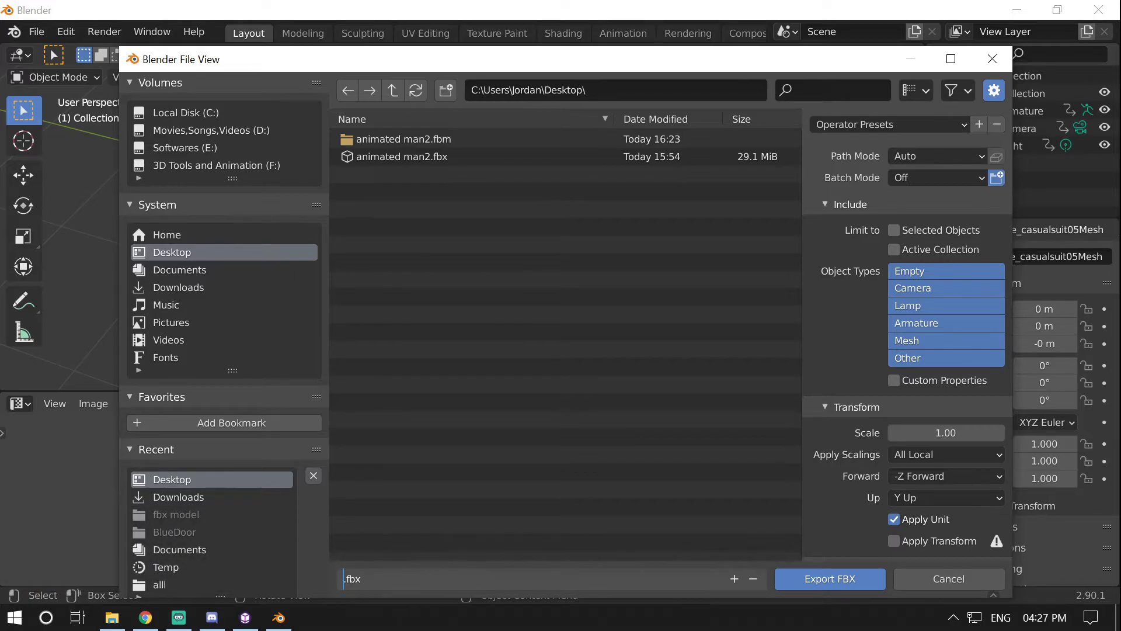
text(man)
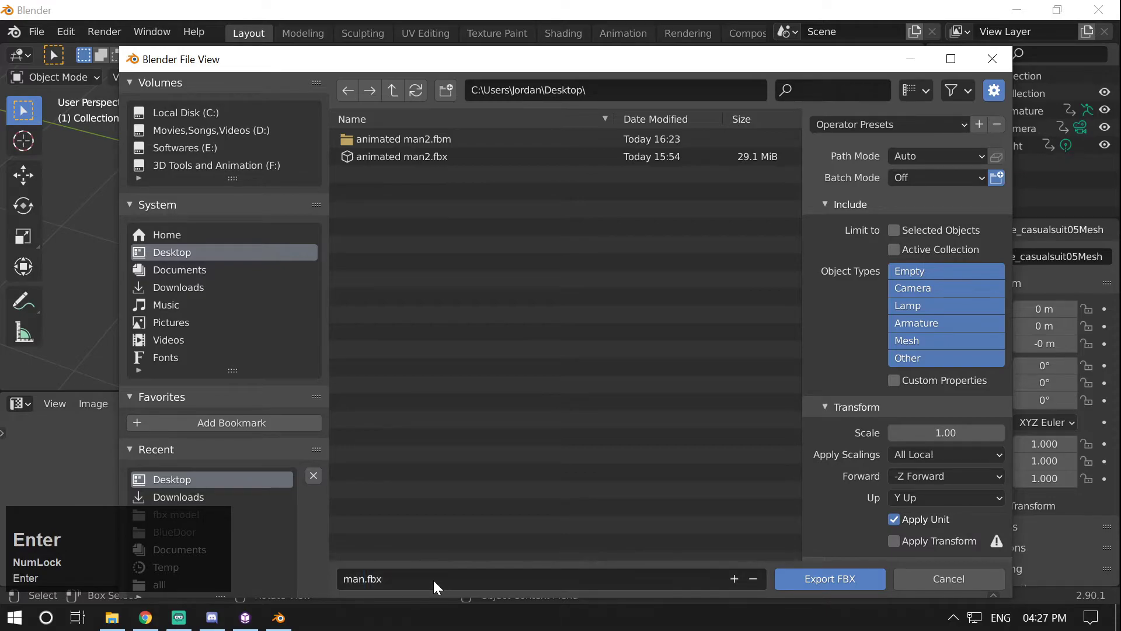
click(829, 579)
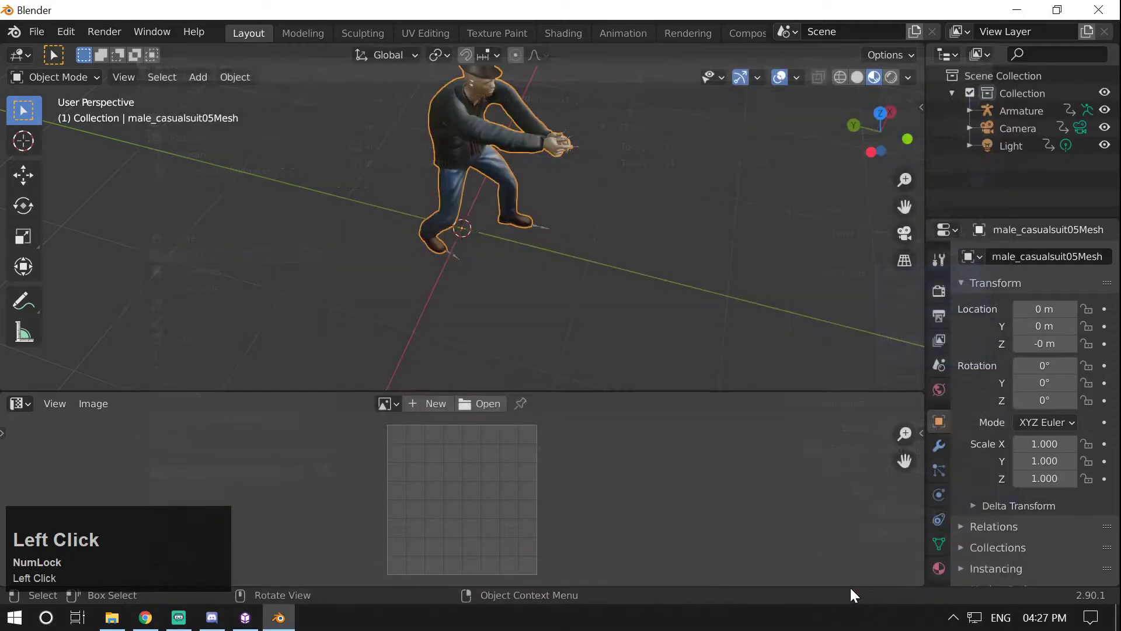
Step: Load man.fbx from the Desktop into the CopperCube scene and bring up the multiple-textures forum thread
scroll(up, 3)
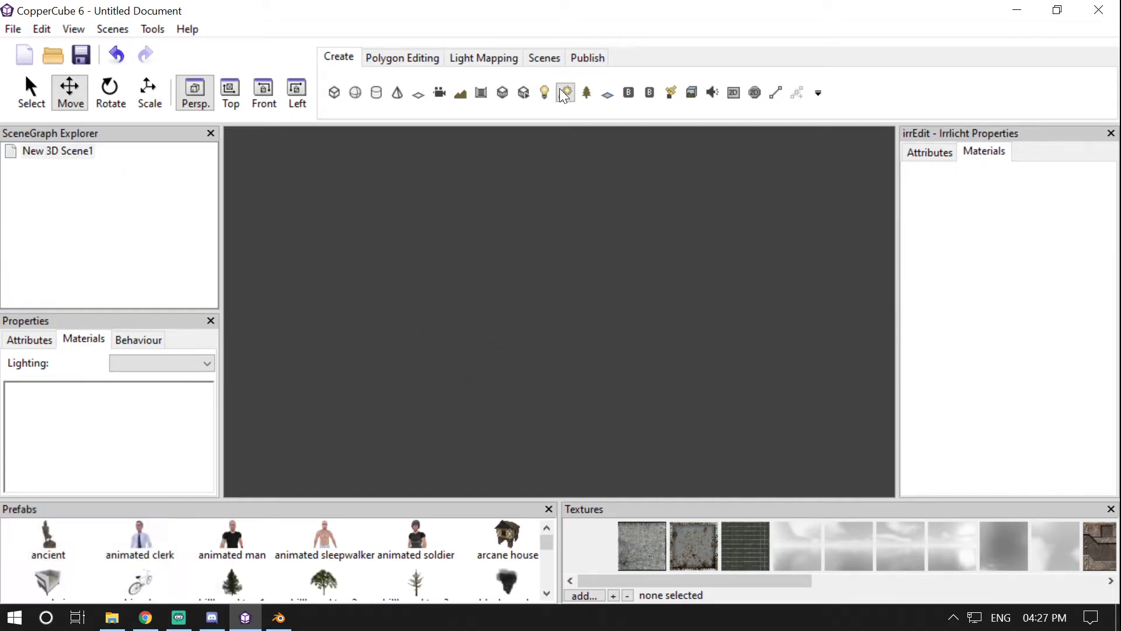
click(563, 92)
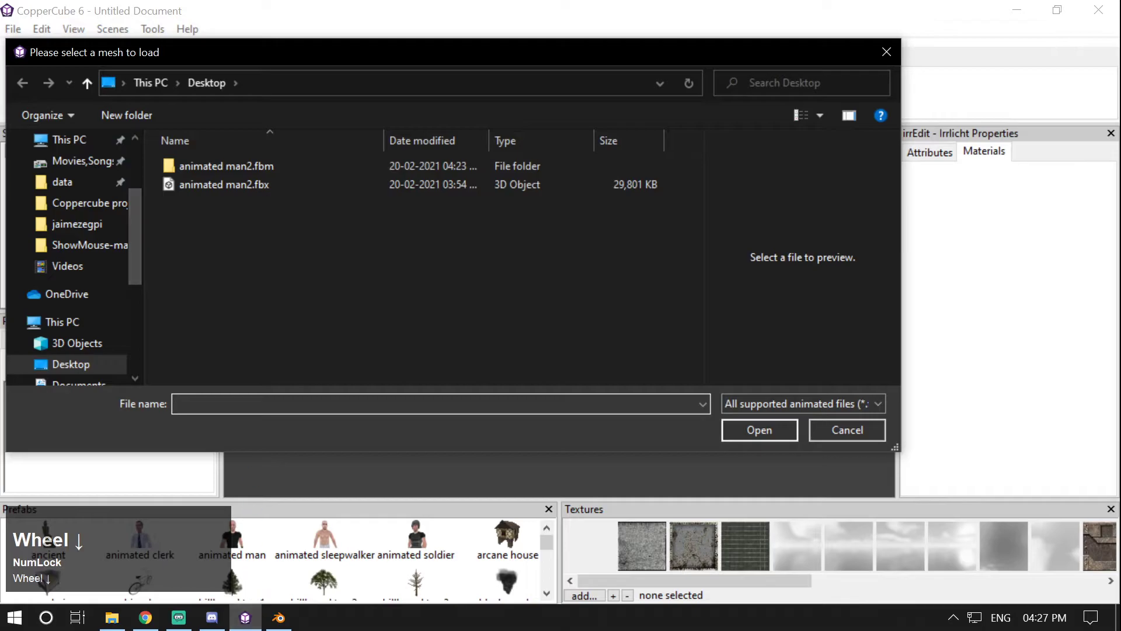
click(186, 313)
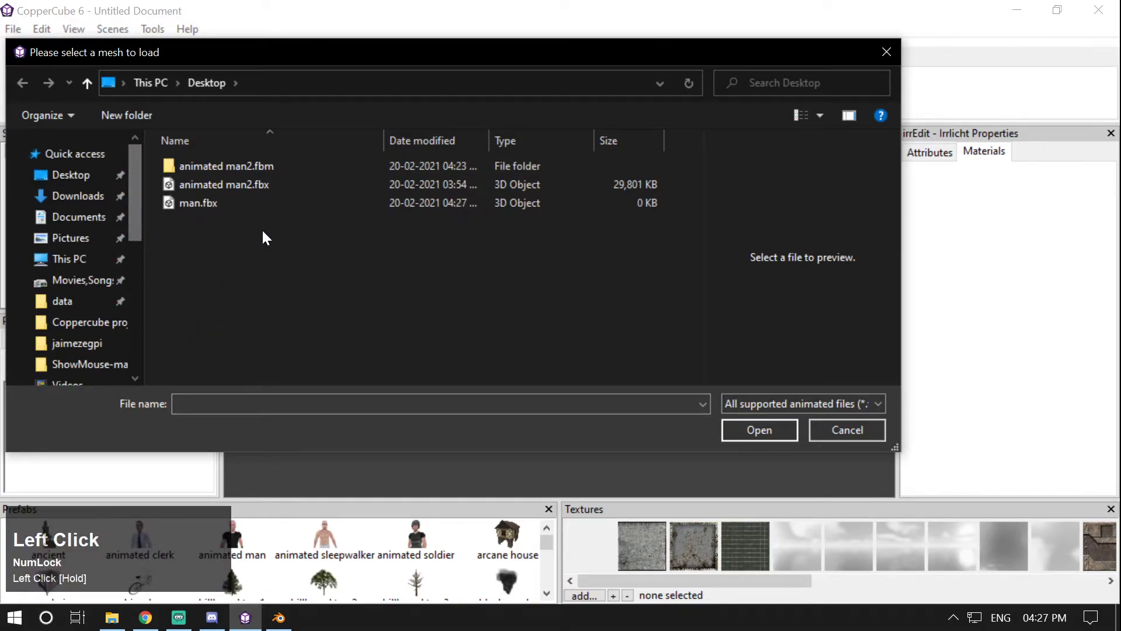
click(198, 203)
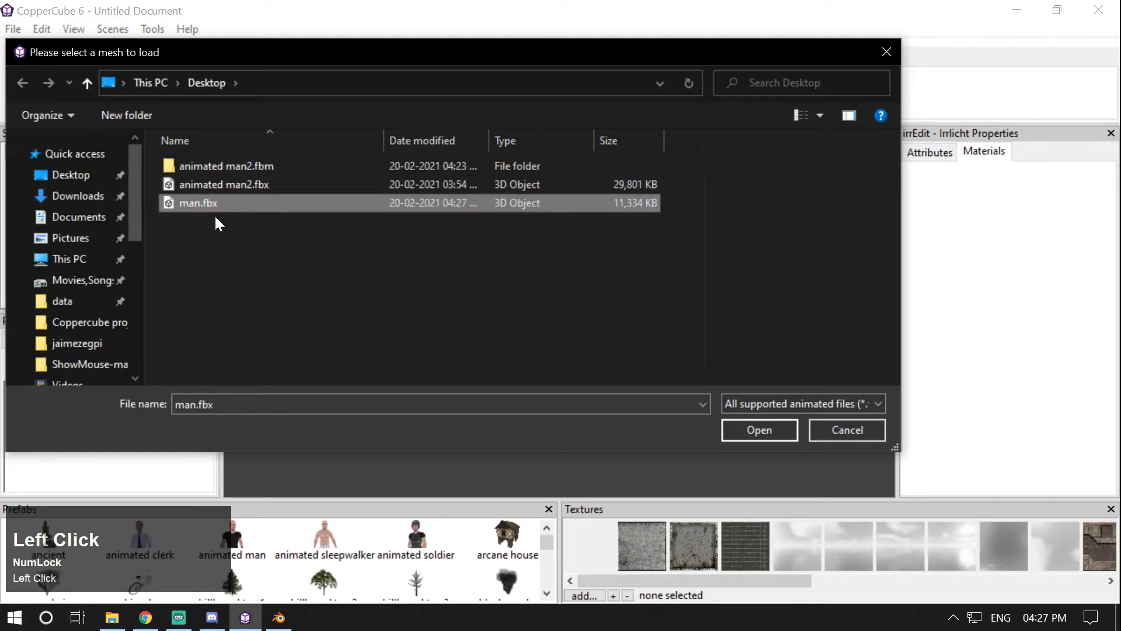
double_click(197, 203)
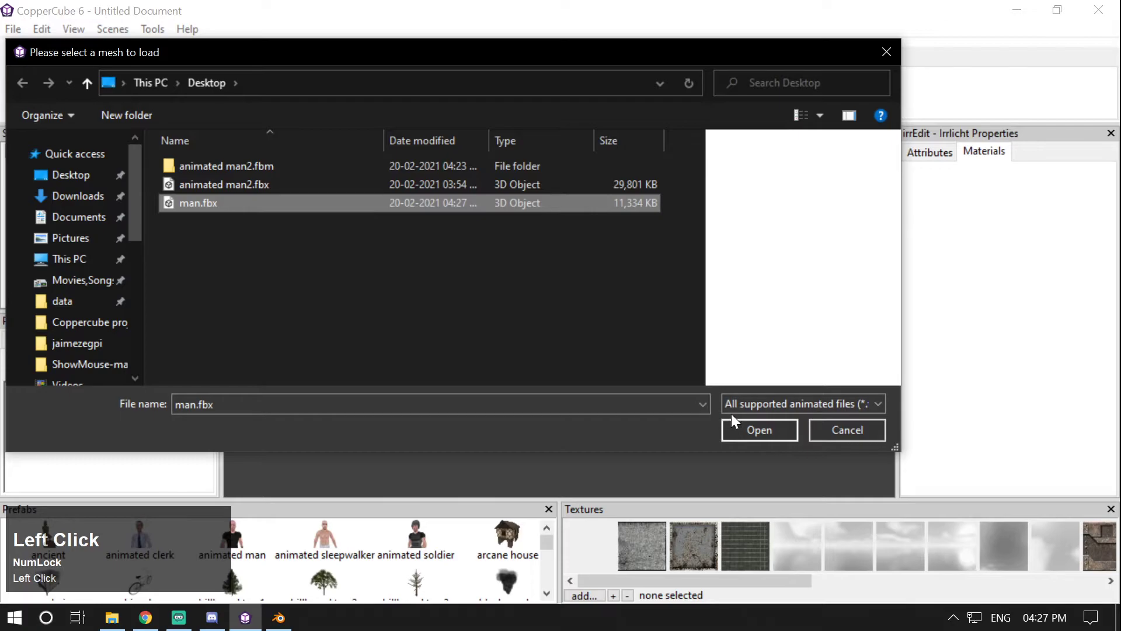
click(759, 429)
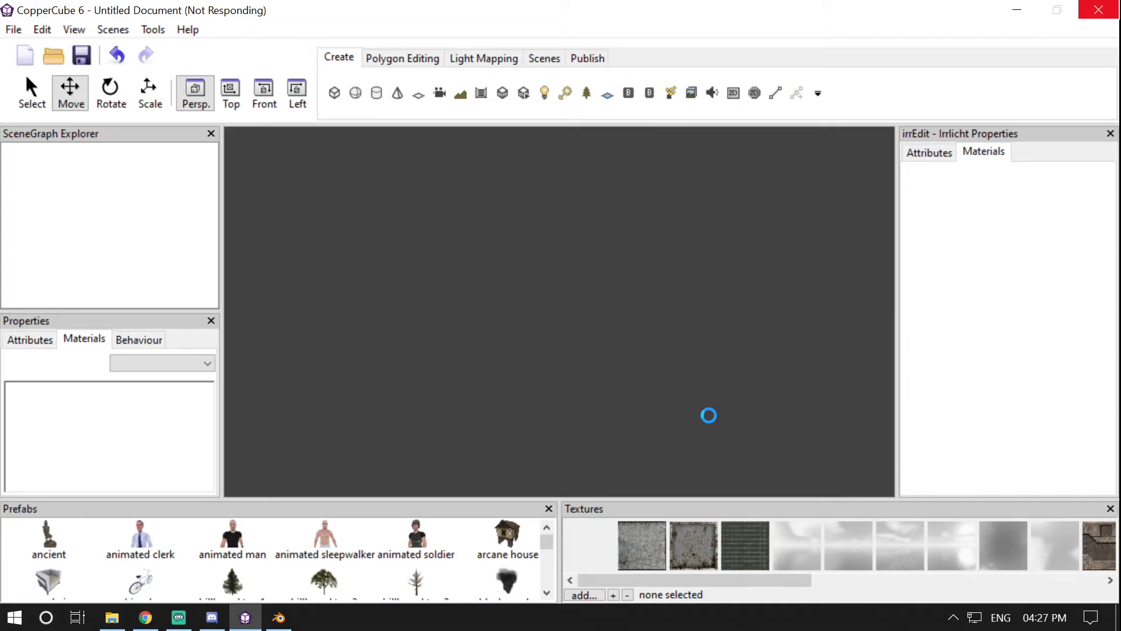
click(144, 617)
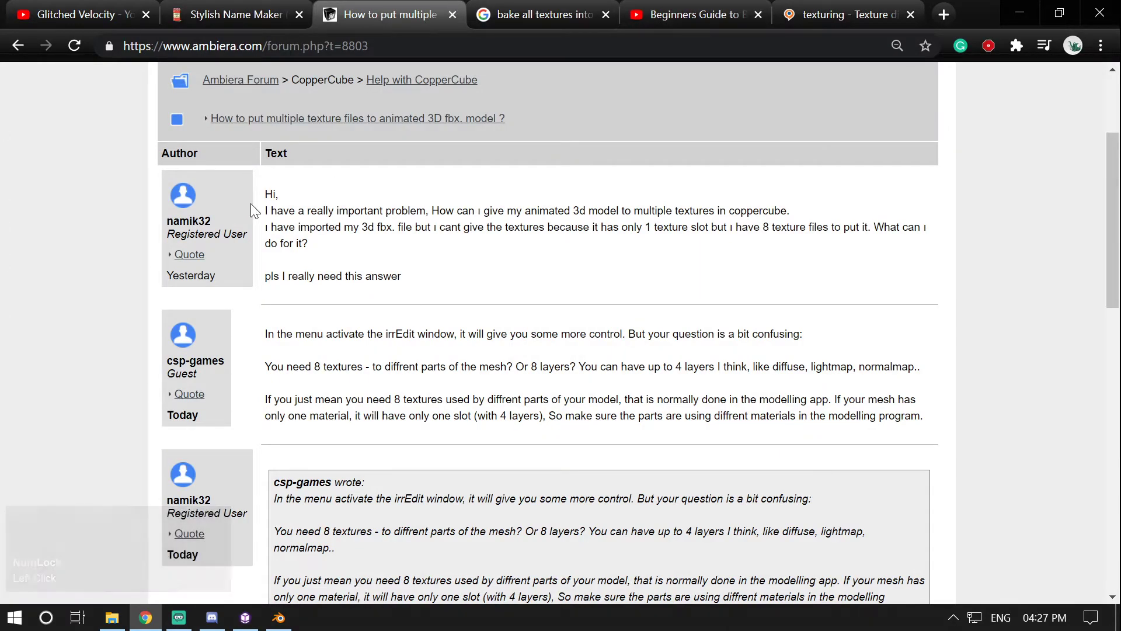
Step: Read the forum thread and open its linked drive.google.com document
scroll(up, 3)
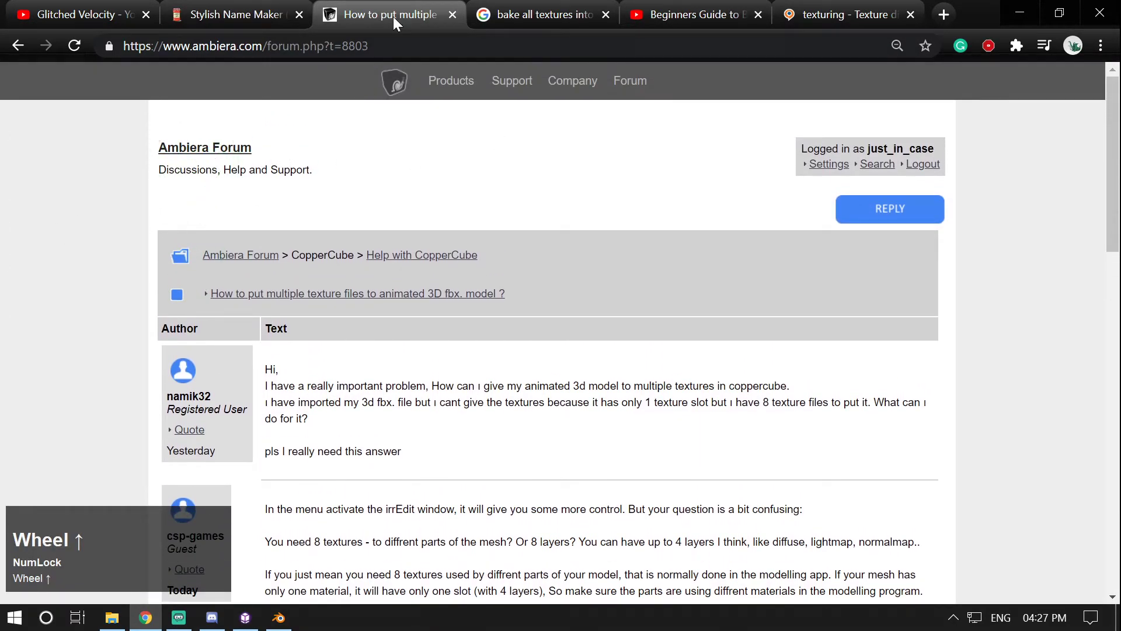
mouse_move(194, 427)
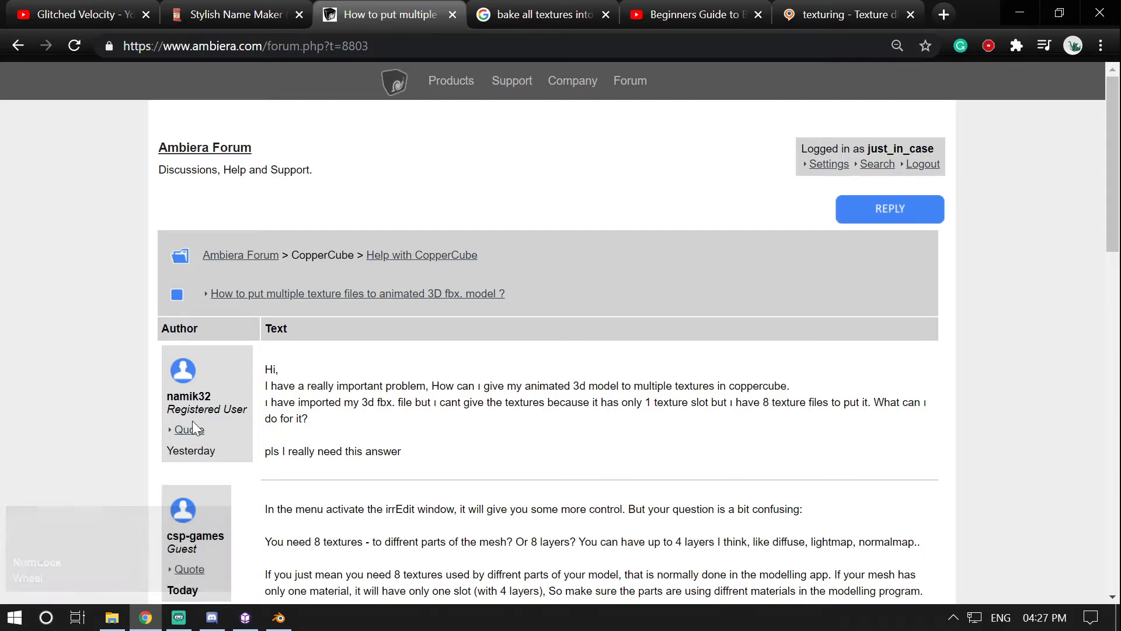
scroll(down, 3)
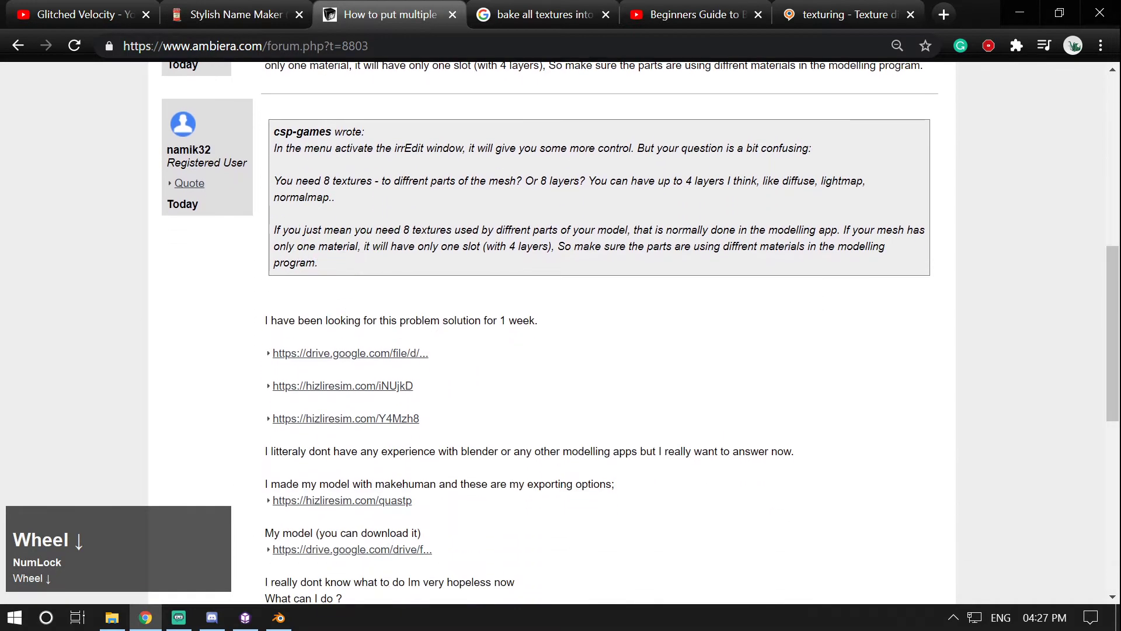
scroll(down, 3)
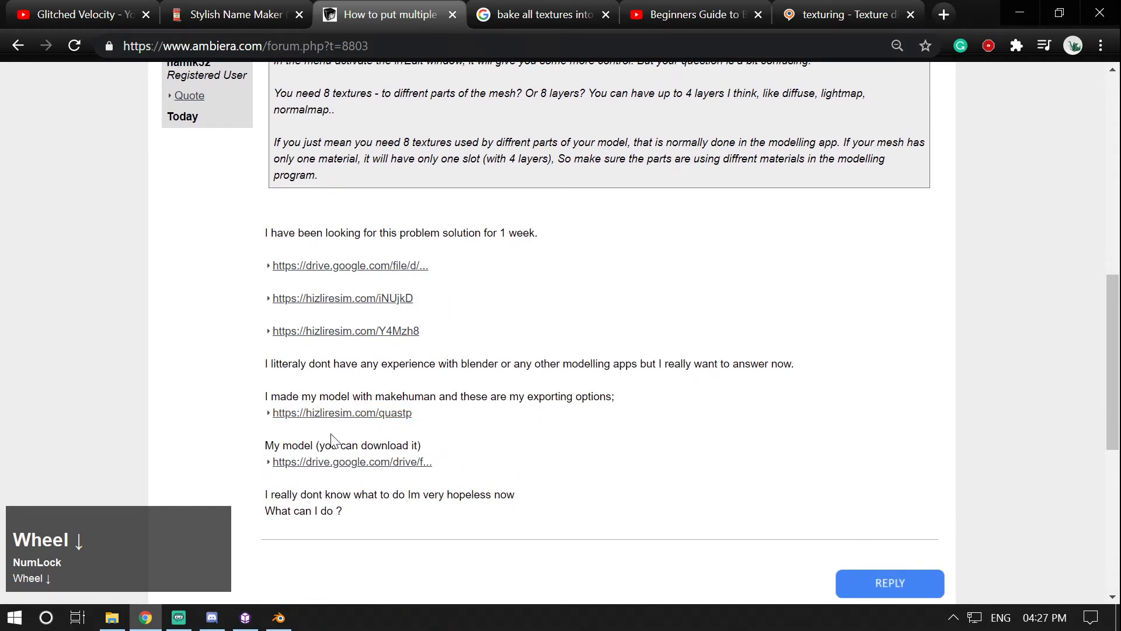
scroll(up, 3)
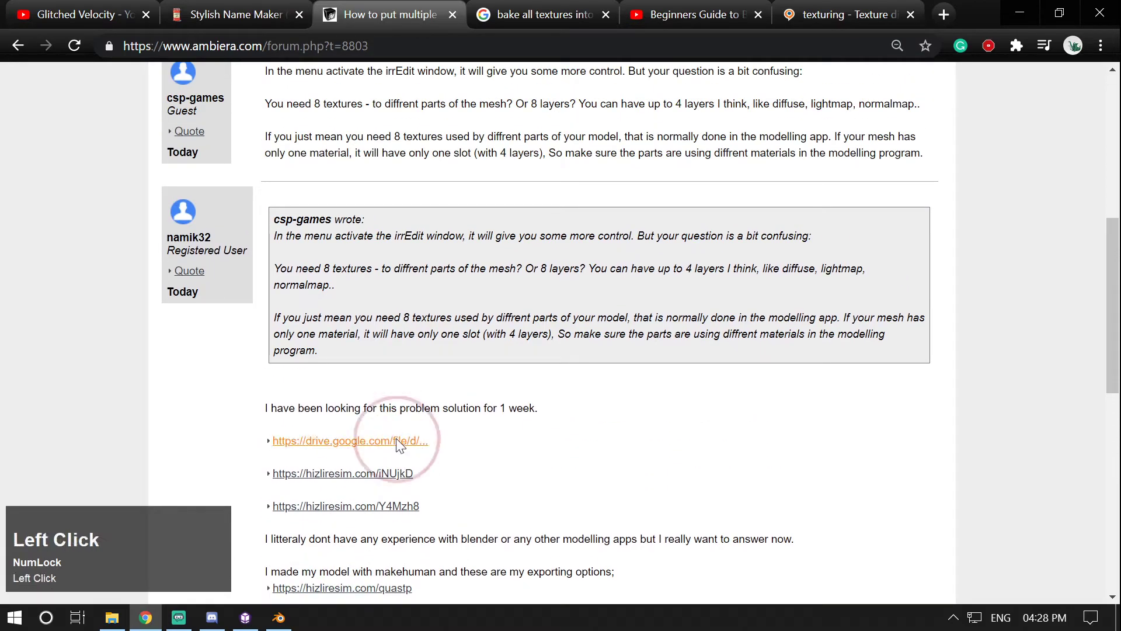
click(350, 440)
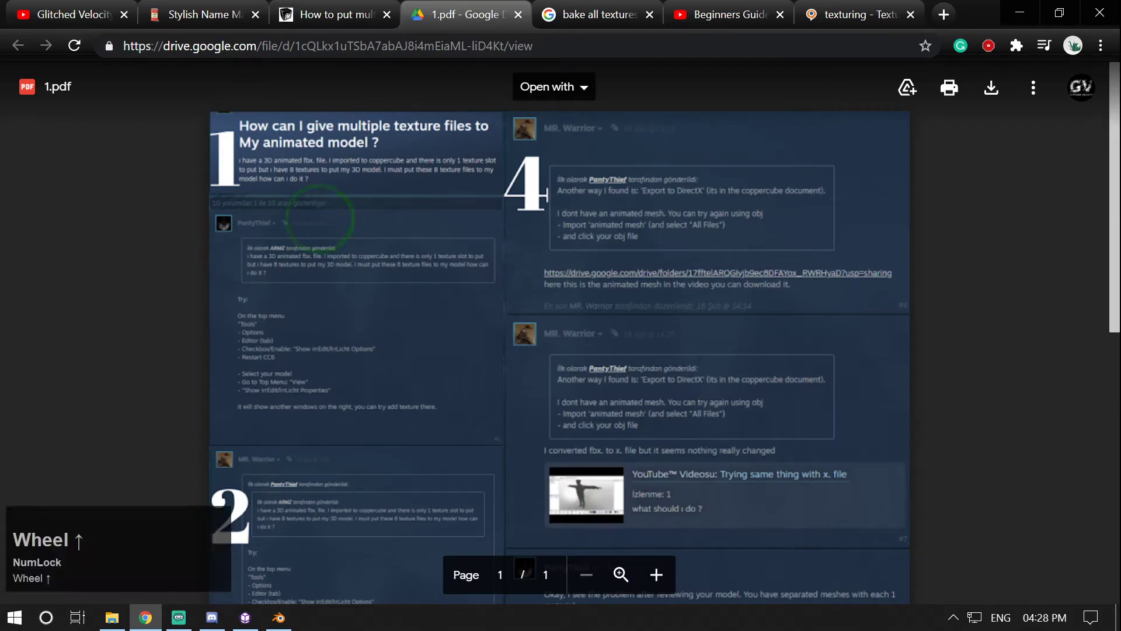
Step: Review the 1.pdf forum advice against the thread, then switch to Blender
click(315, 214)
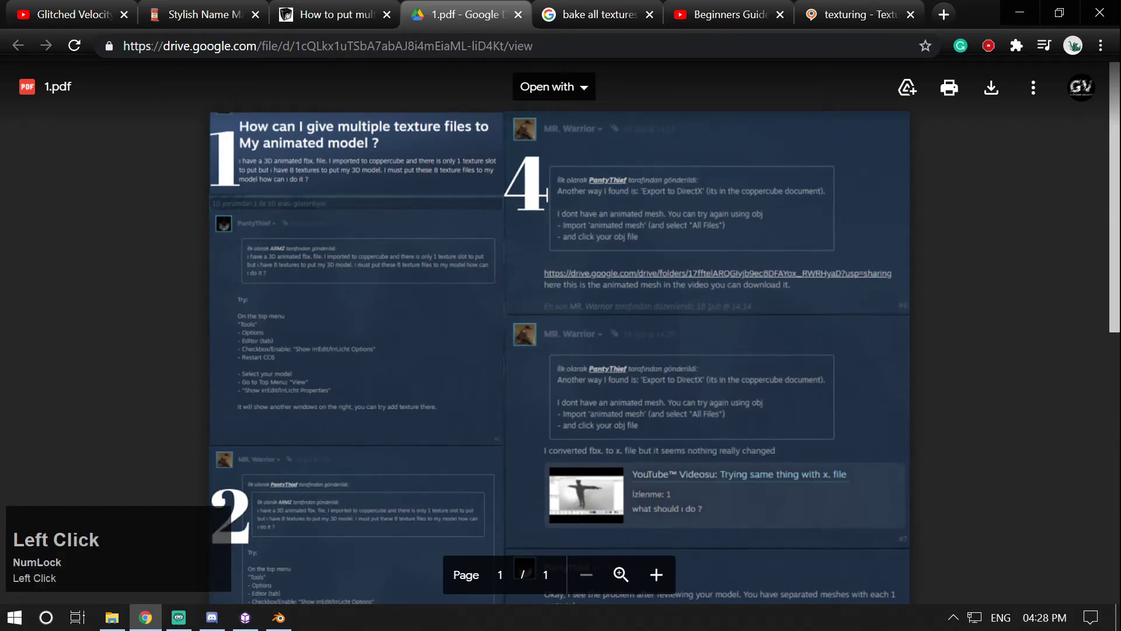
mouse_move(332, 13)
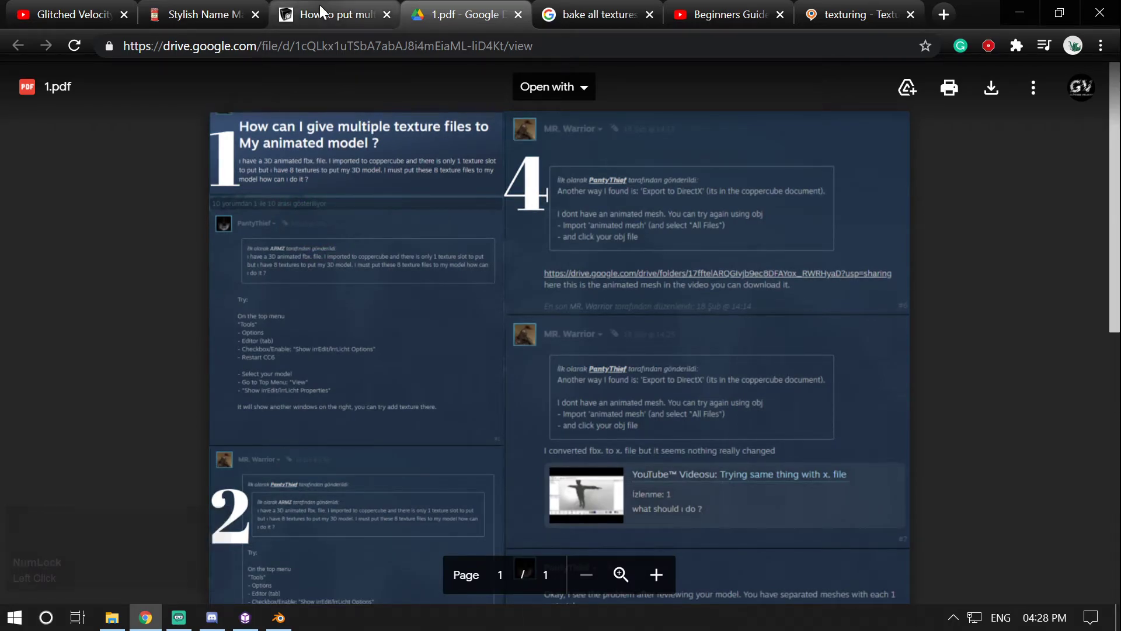
click(332, 14)
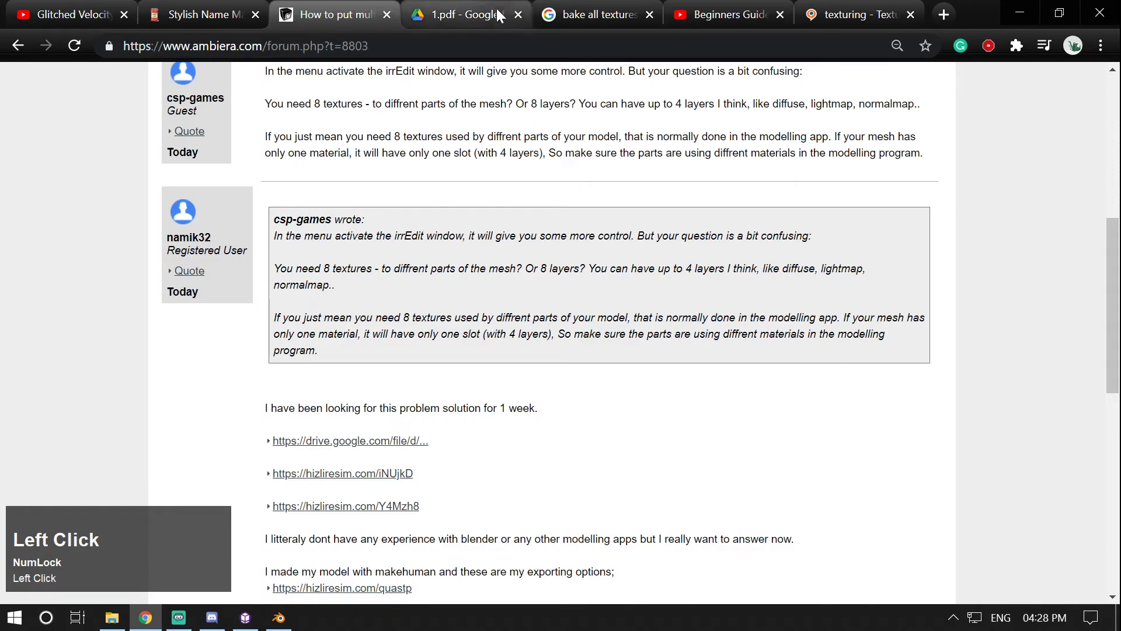
click(464, 14)
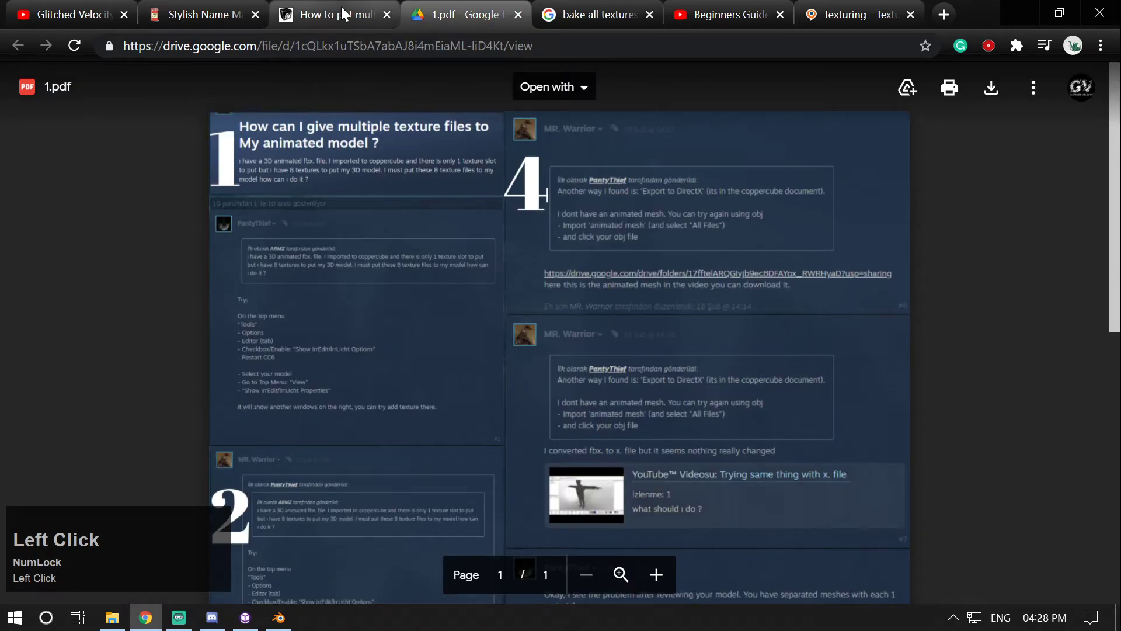
click(332, 14)
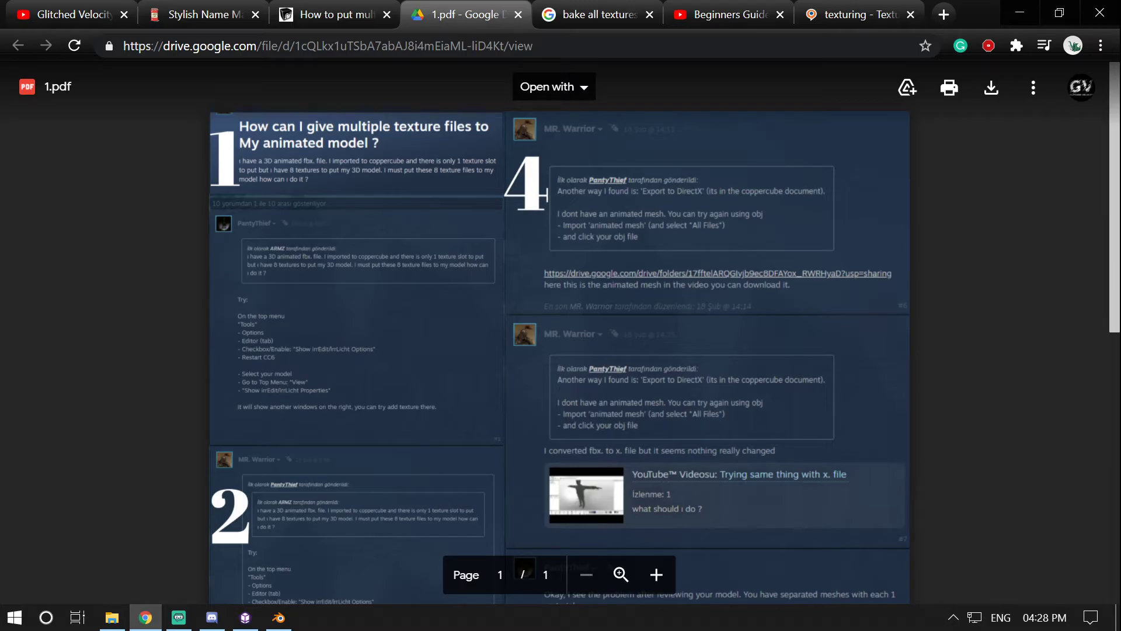
scroll(down, 3)
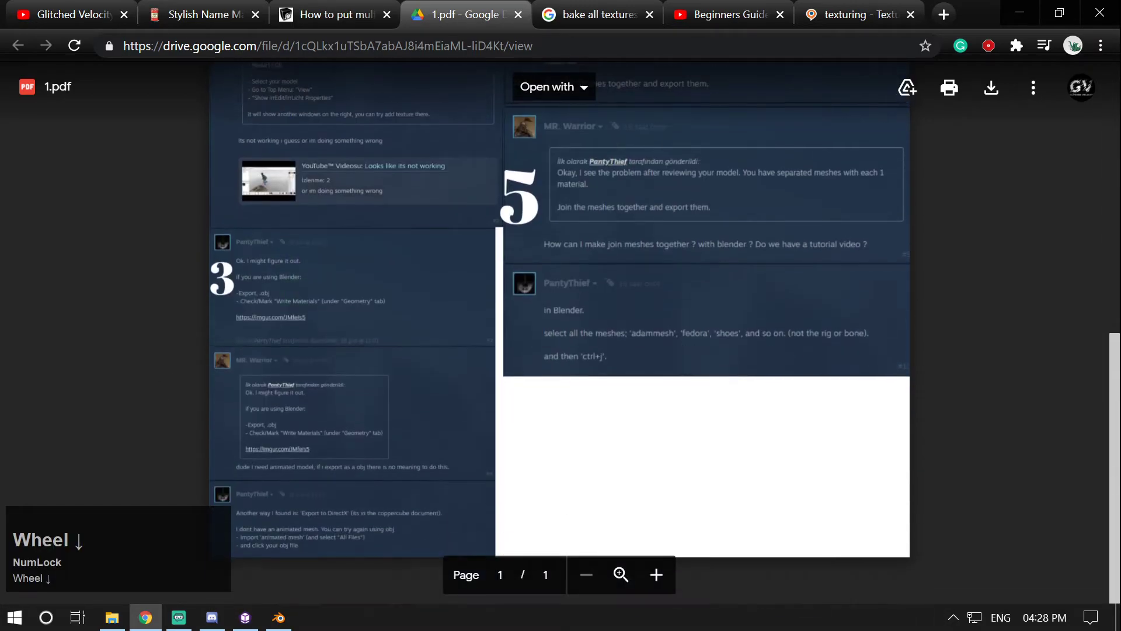
scroll(down, 3)
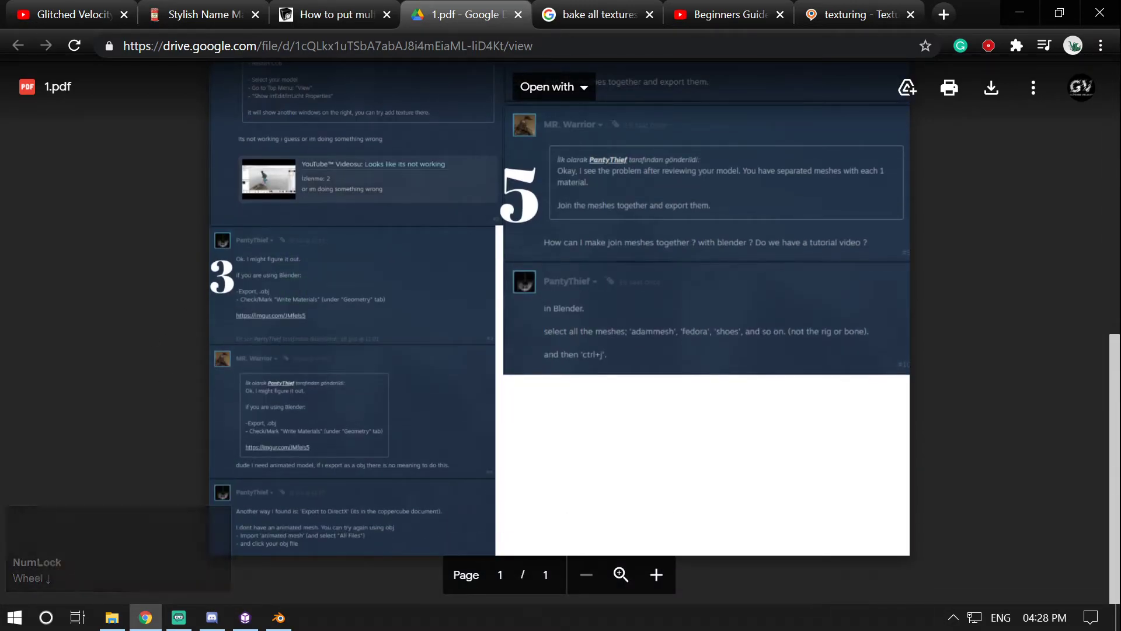
click(330, 14)
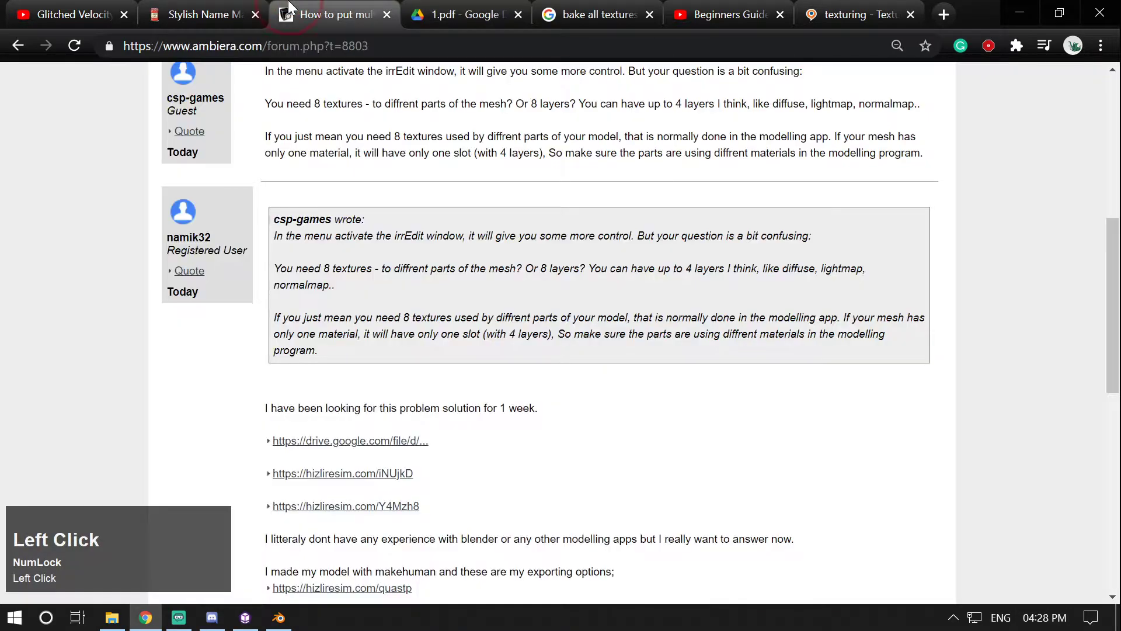
click(278, 617)
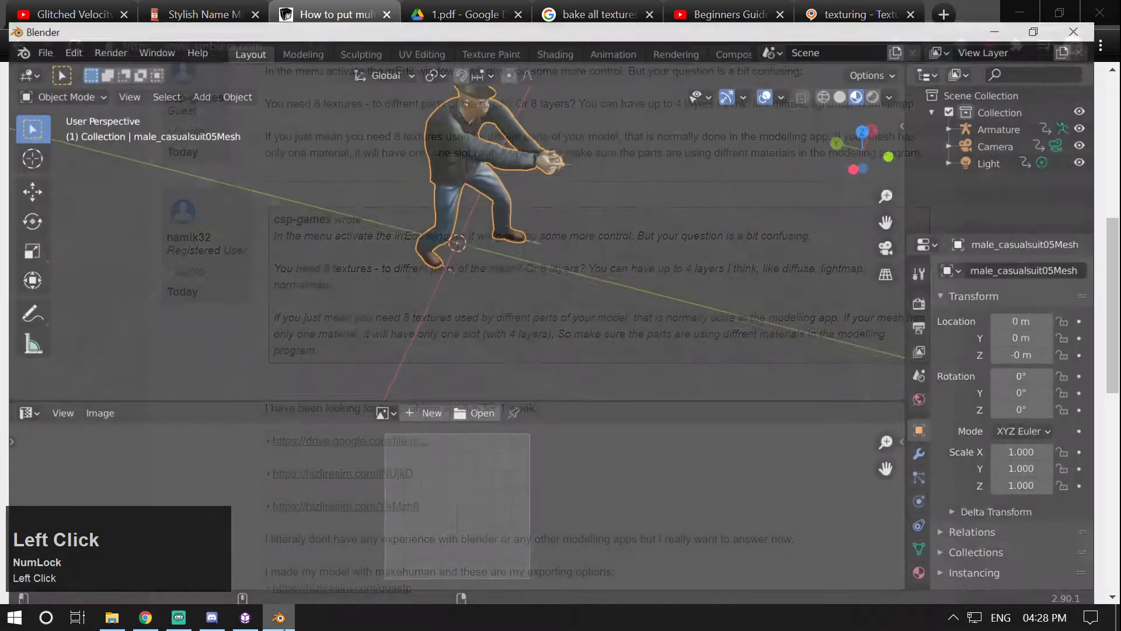
Step: Switch to Blender's Layout workspace showing the man with his armature, camera and light
scroll(up, 3)
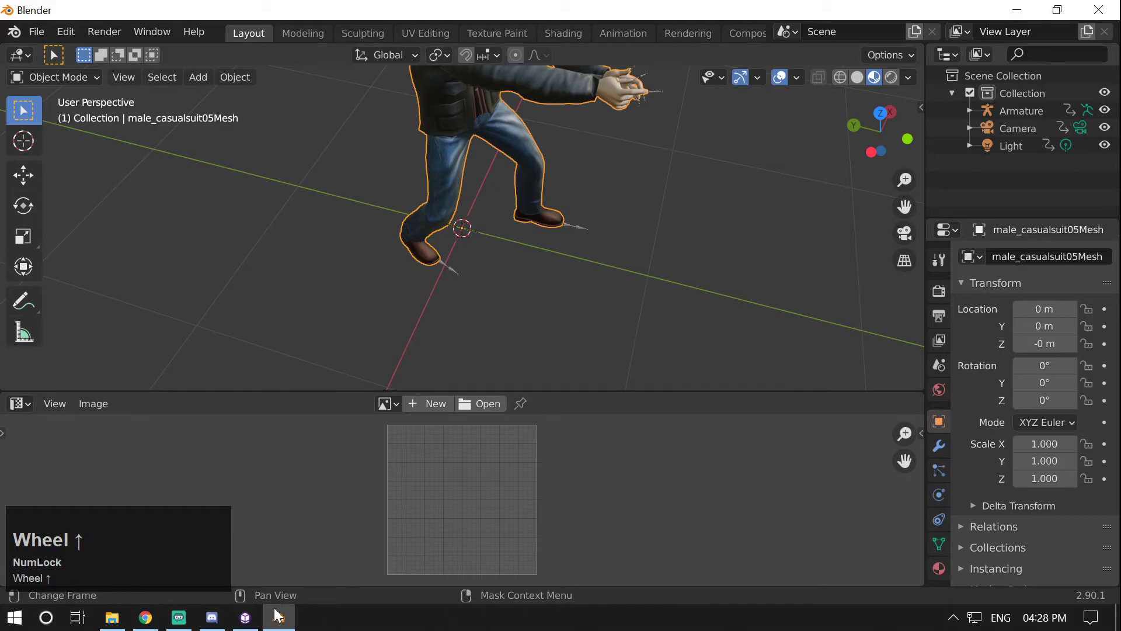
click(277, 616)
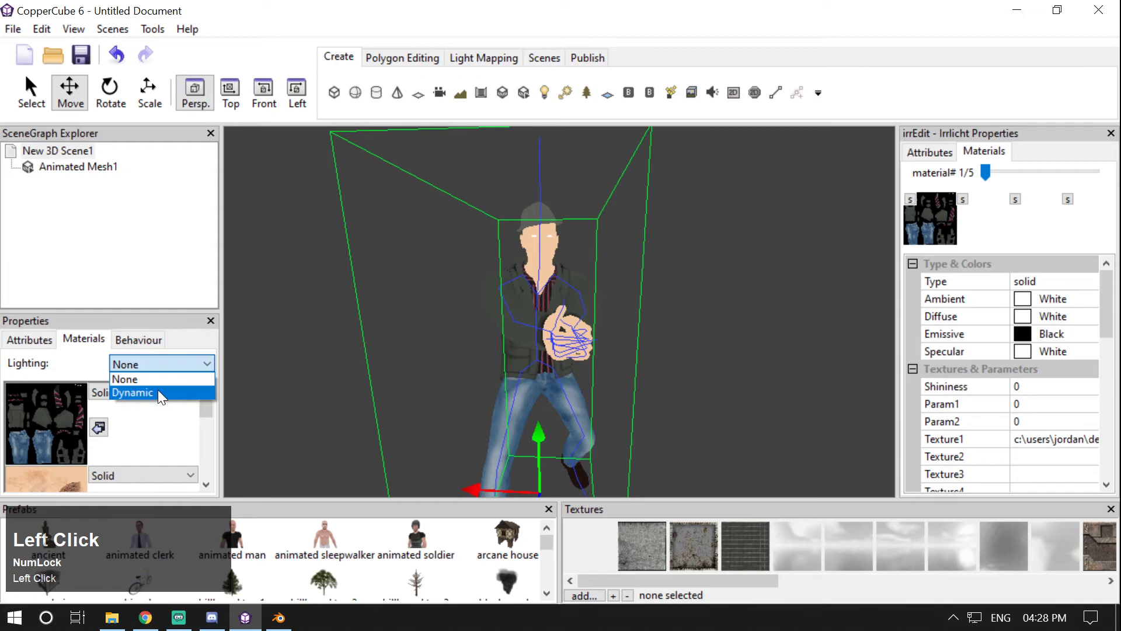
Step: Set Animated Mesh1's material Lighting to Dynamic, leaving the man dark
click(133, 392)
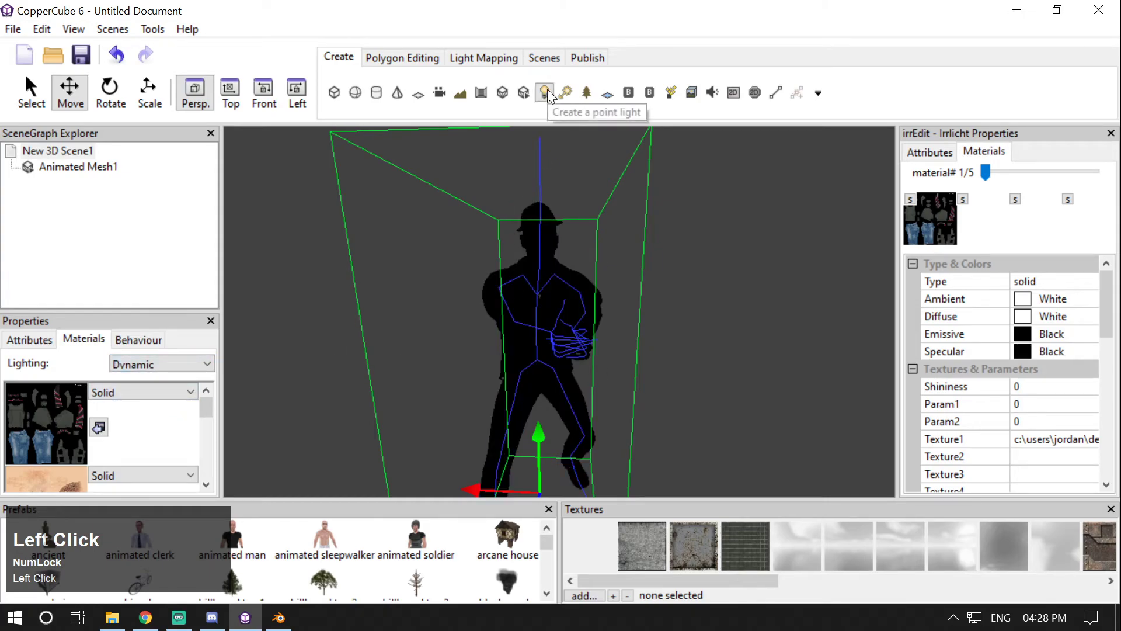
click(545, 92)
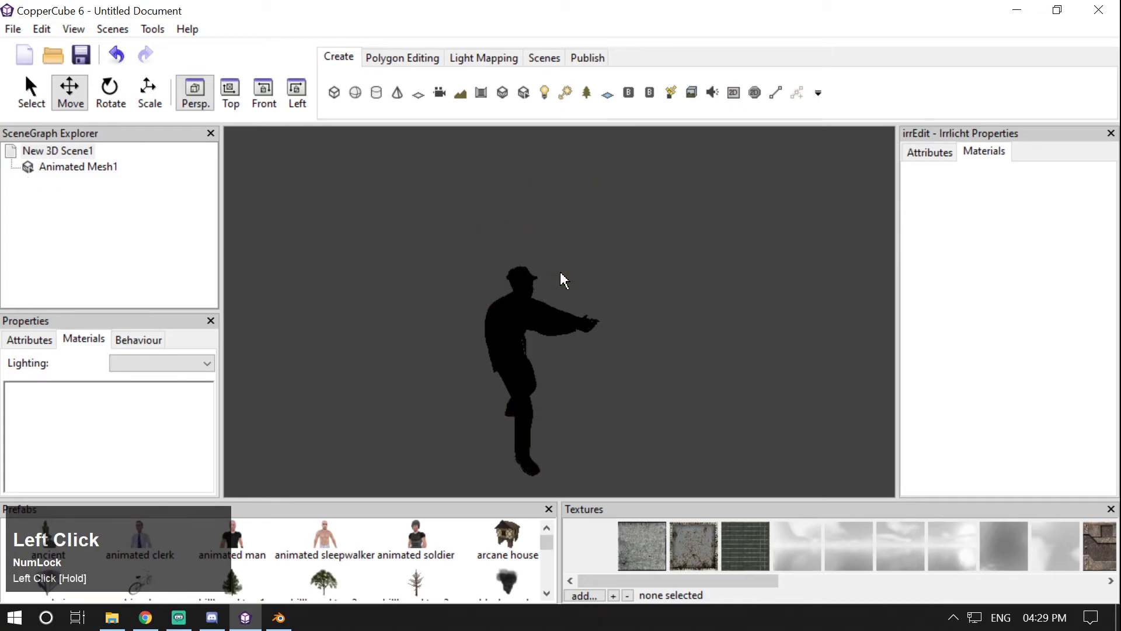
click(543, 93)
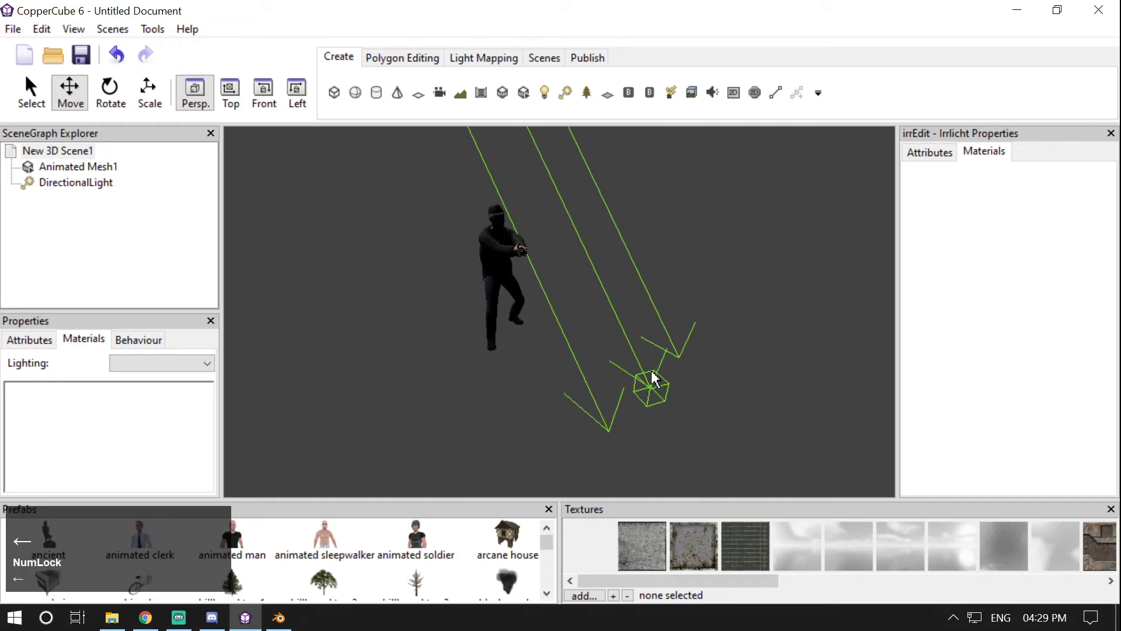
Step: Select the new DirectionalLight and inspect the man's textured clothes and face
click(652, 383)
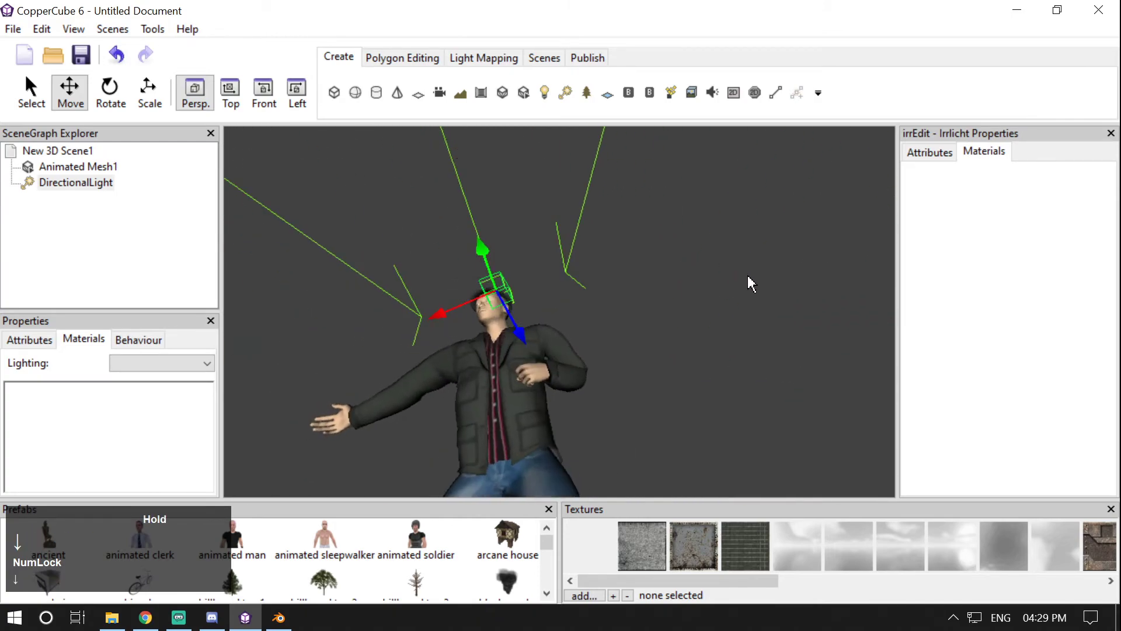
scroll(down, 3)
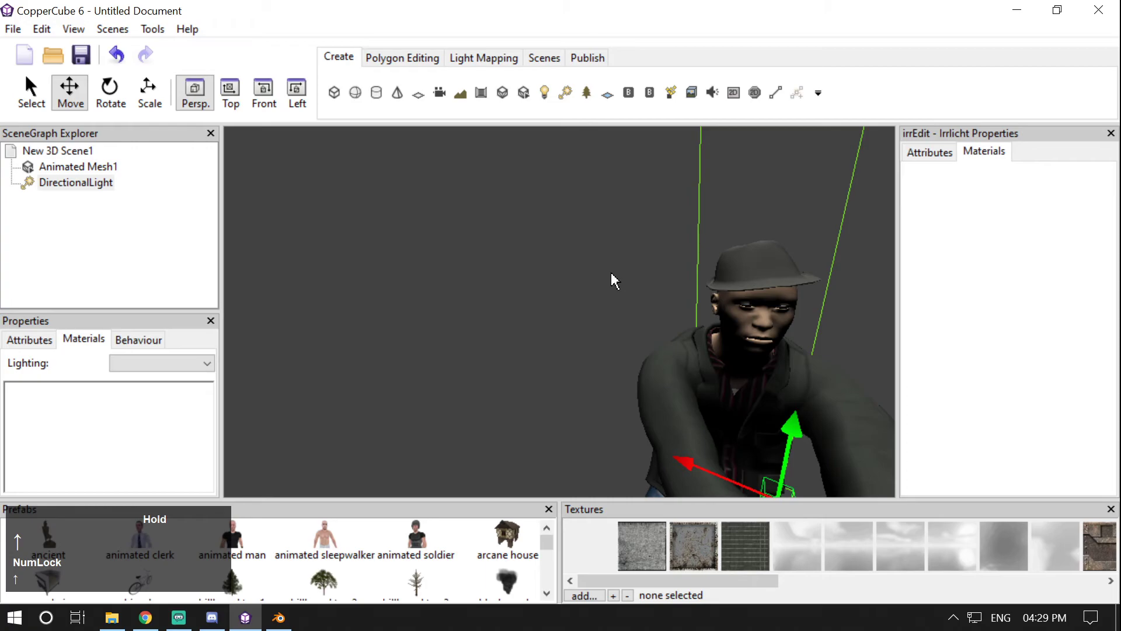
click(544, 92)
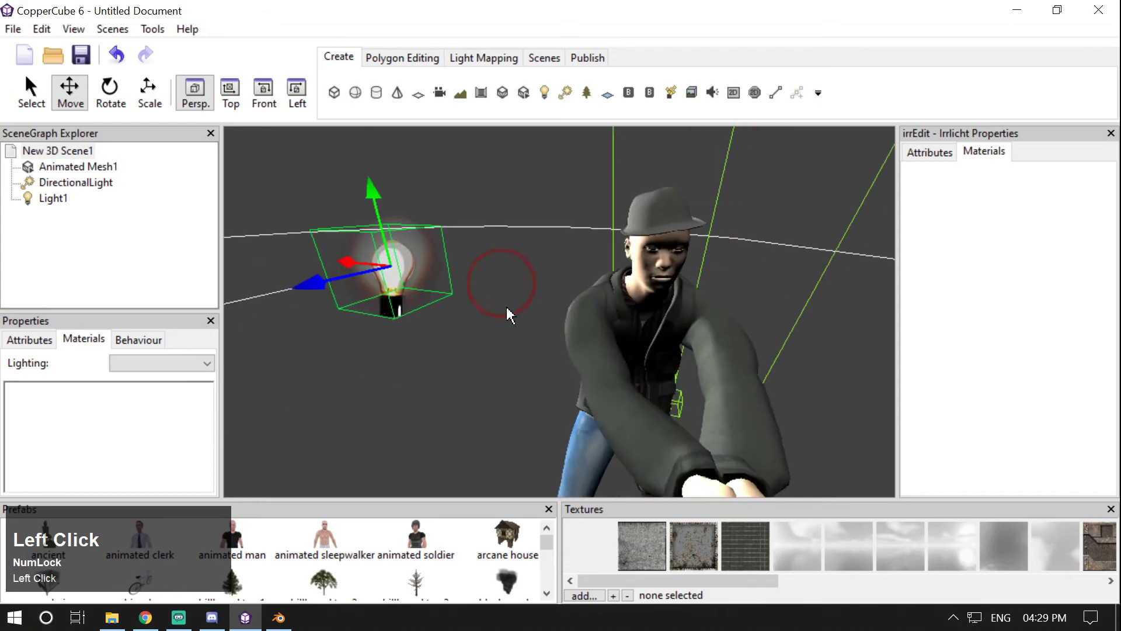
Step: Select Animated Mesh1 to check its materials, then return to Blender
scroll(down, 3)
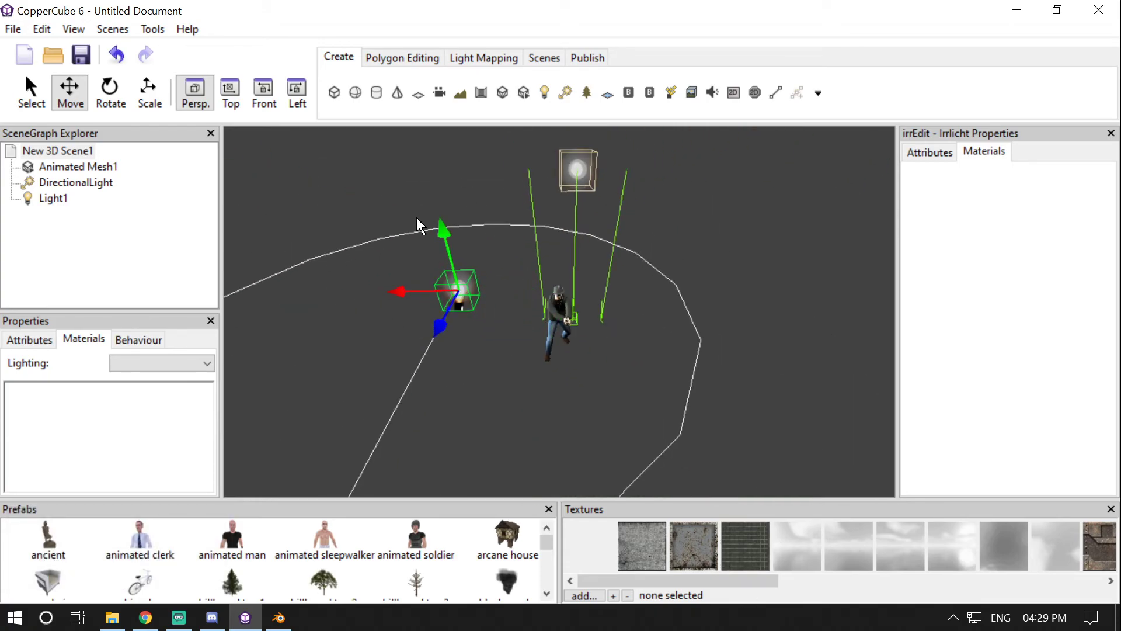
mouse_move(470, 251)
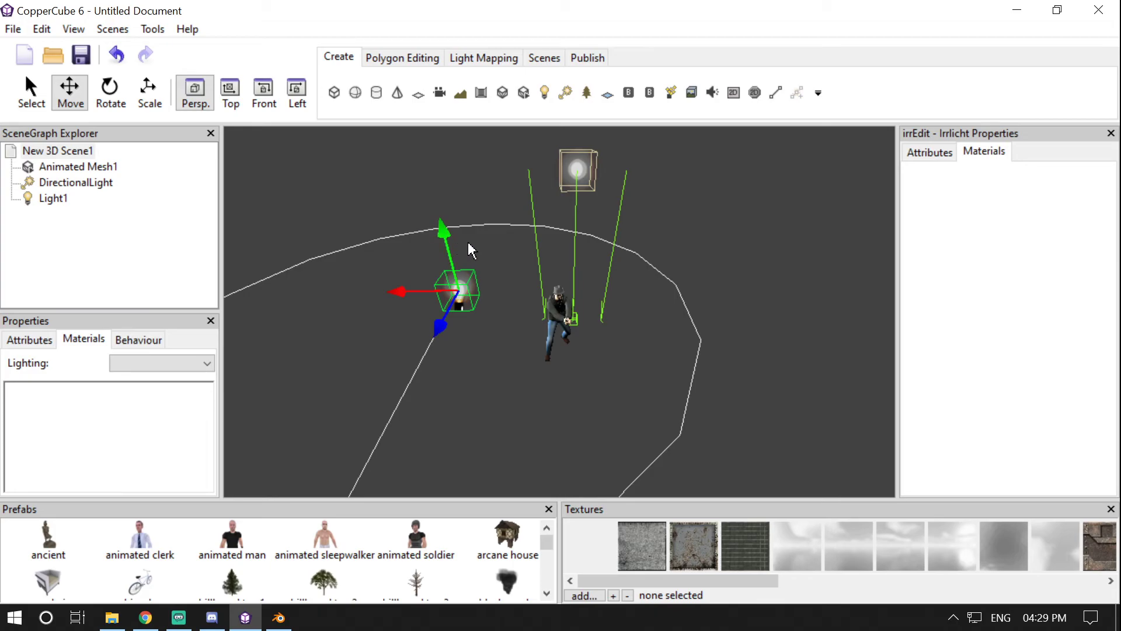
click(564, 315)
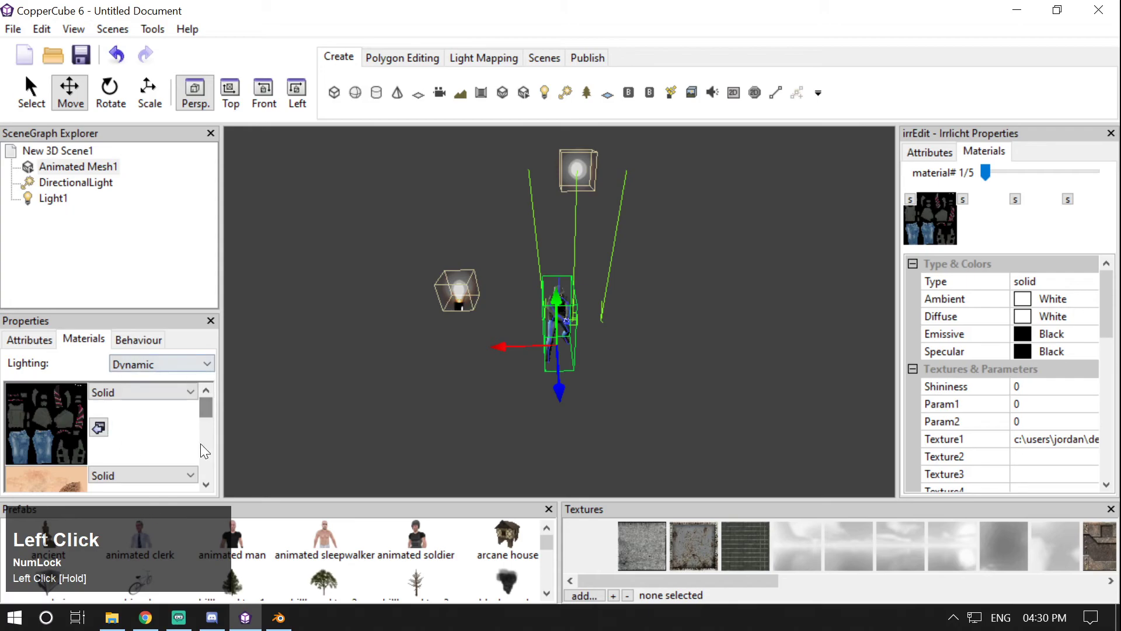
mouse_move(50, 385)
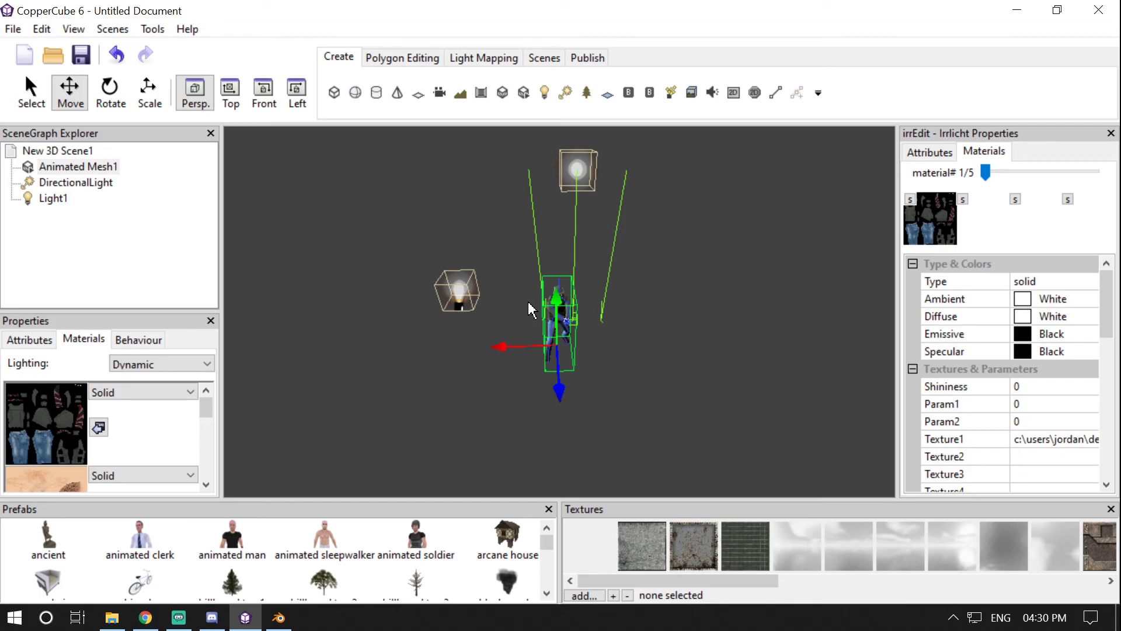
mouse_move(1011, 9)
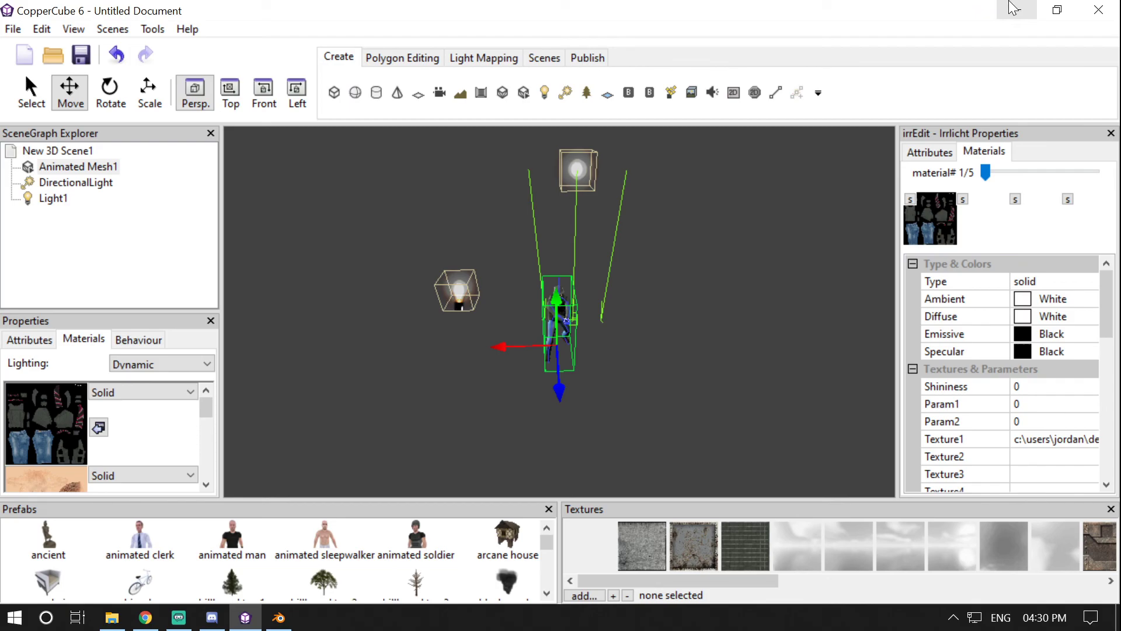
click(278, 616)
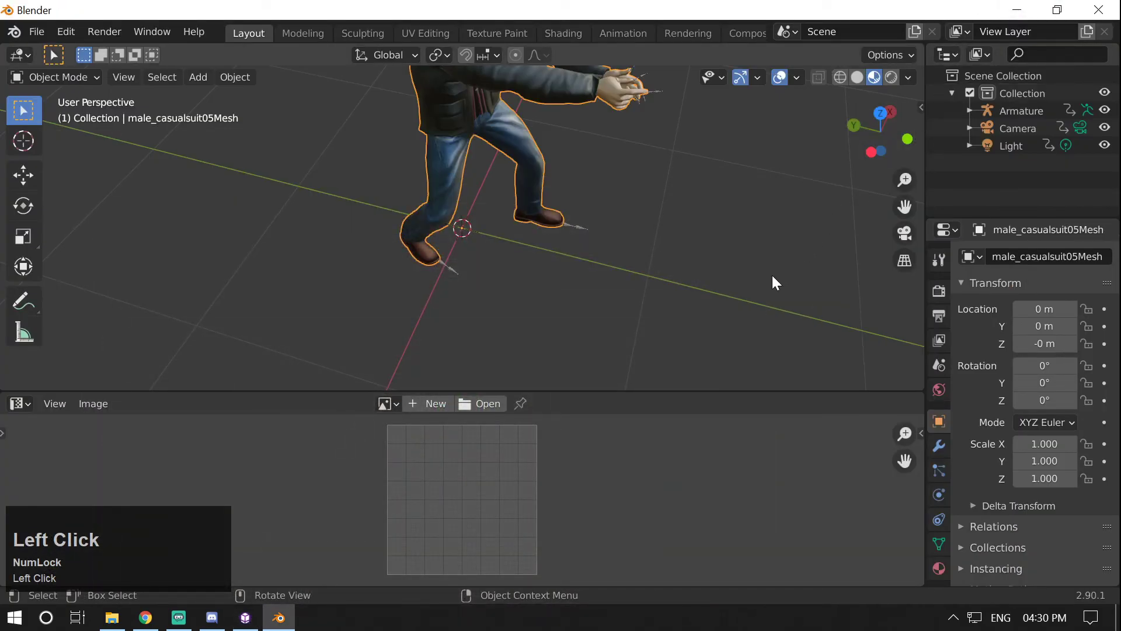